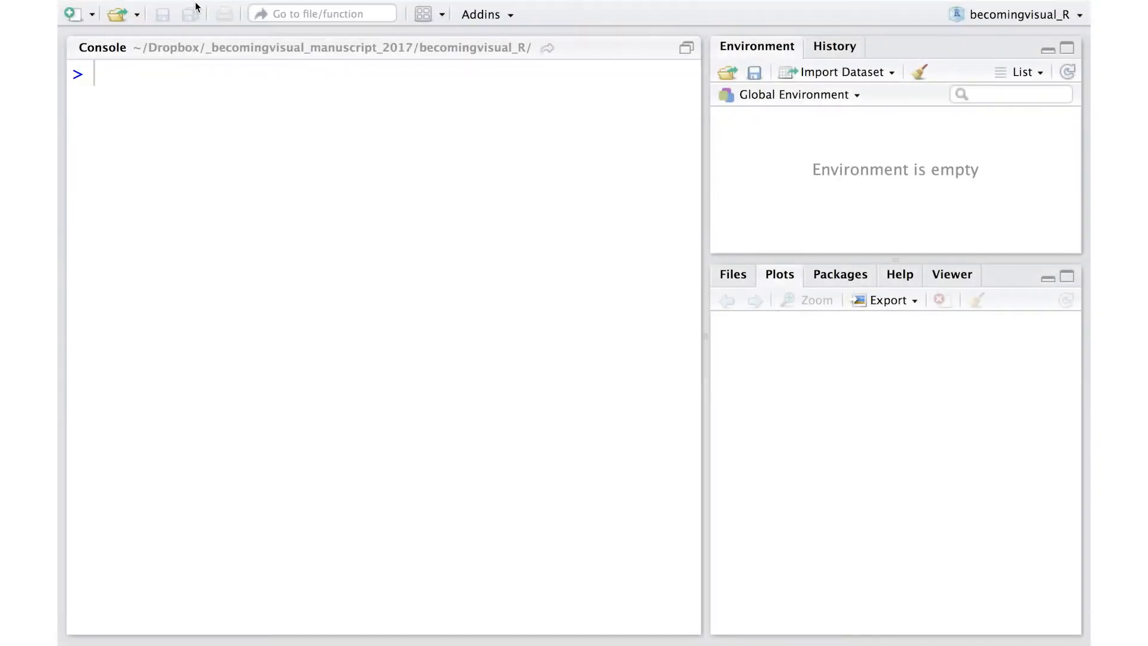
Step: Start a new, empty untitled R script from the File menu
{"action": "left_click", "coordinate": [155, 8]}
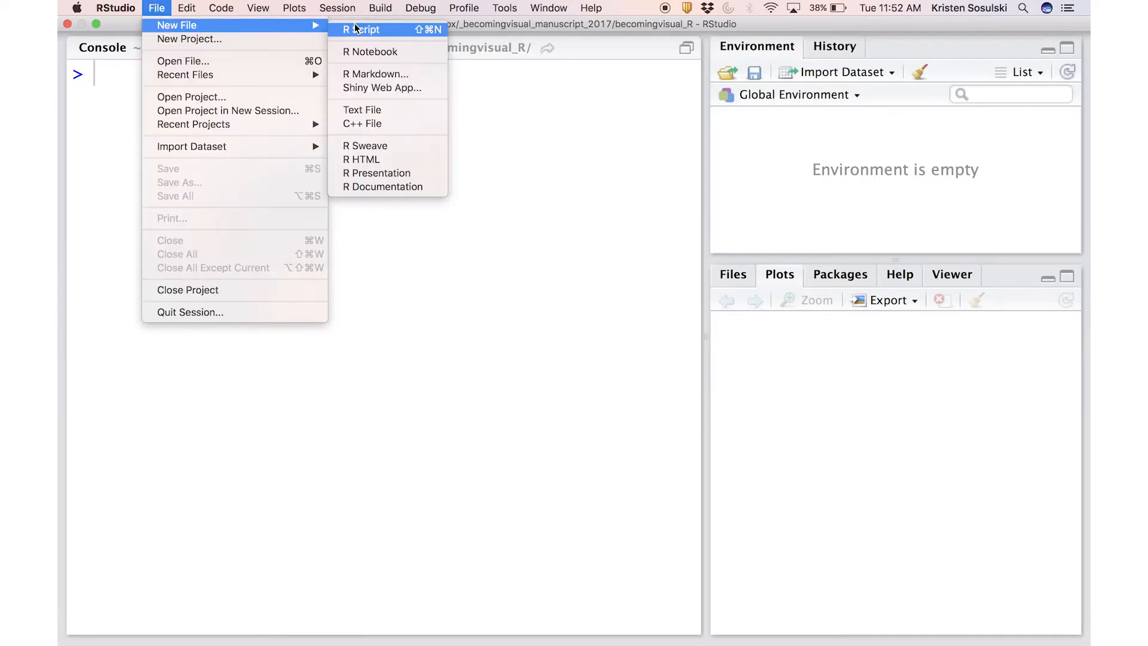
{"action": "left_click", "coordinate": [361, 30]}
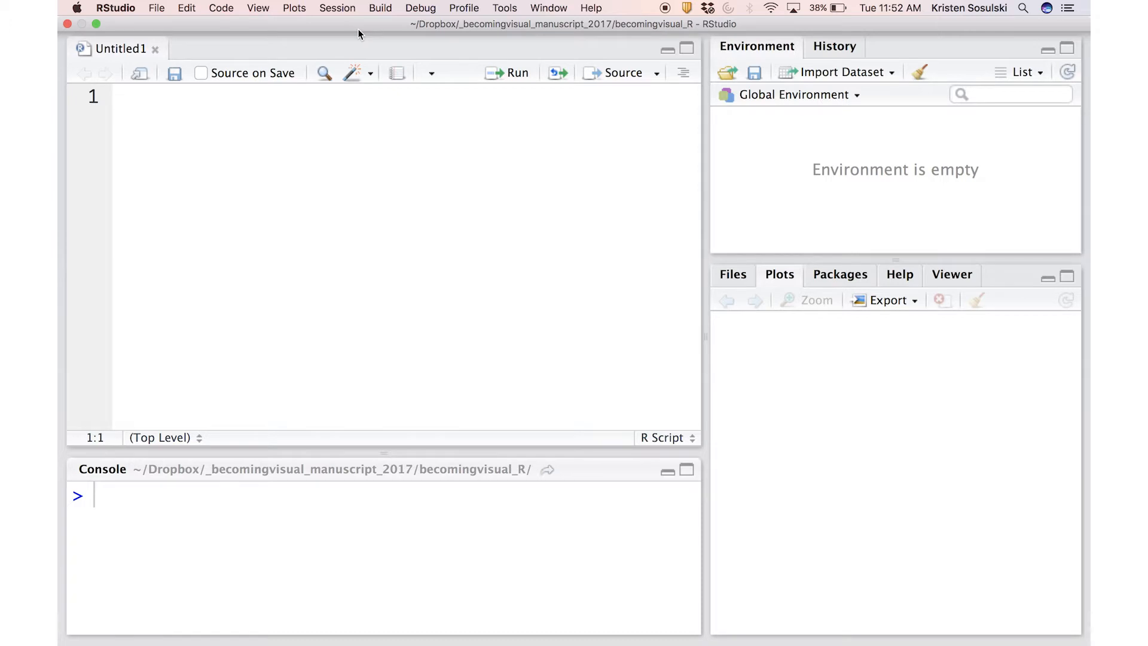
Step: Write a '# Kristen Sosulski' comment line followed by the expression 3+3 in the script
{"action": "left_click", "coordinate": [117, 97]}
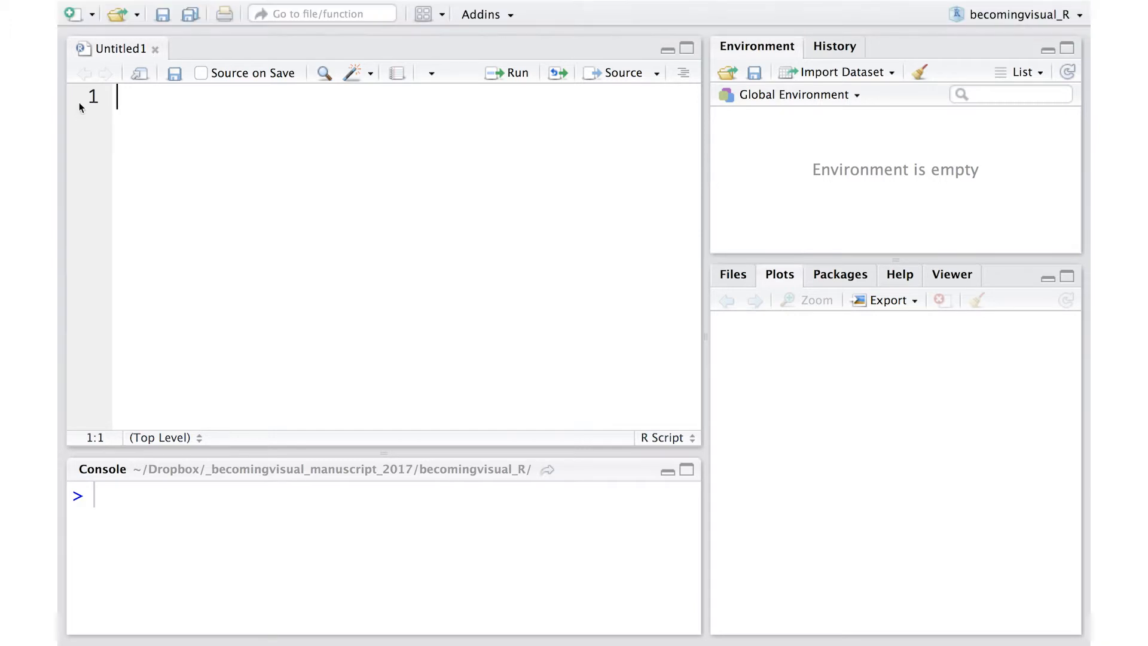
{"action": "type", "text": "Kristen"}
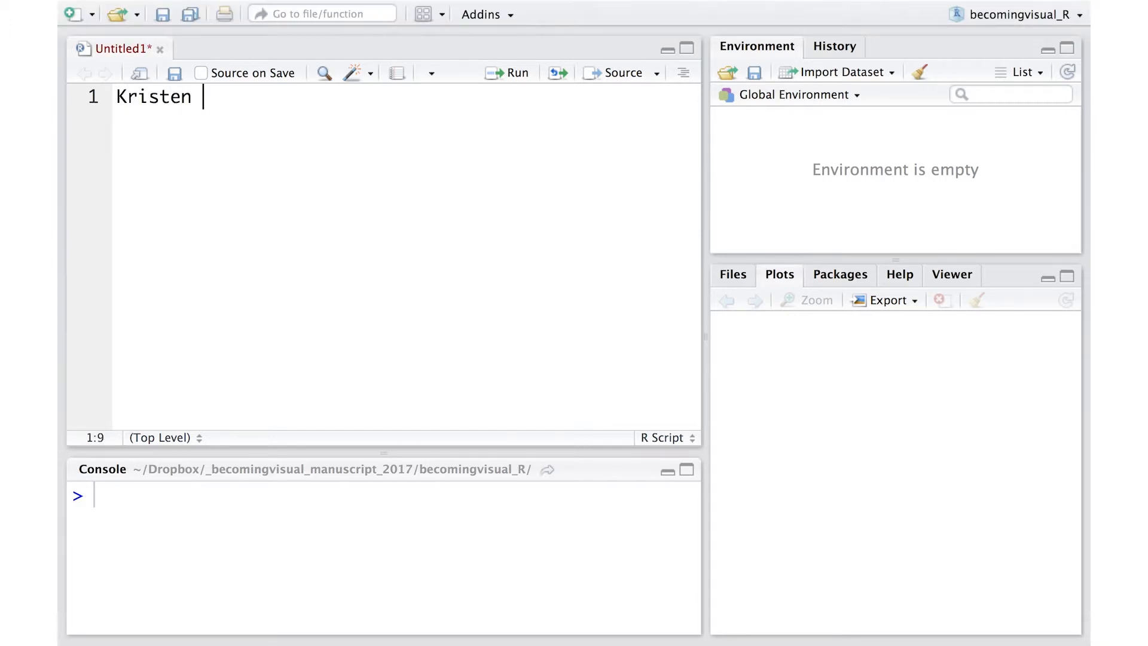
{"action": "type", "text": "Sosulski"}
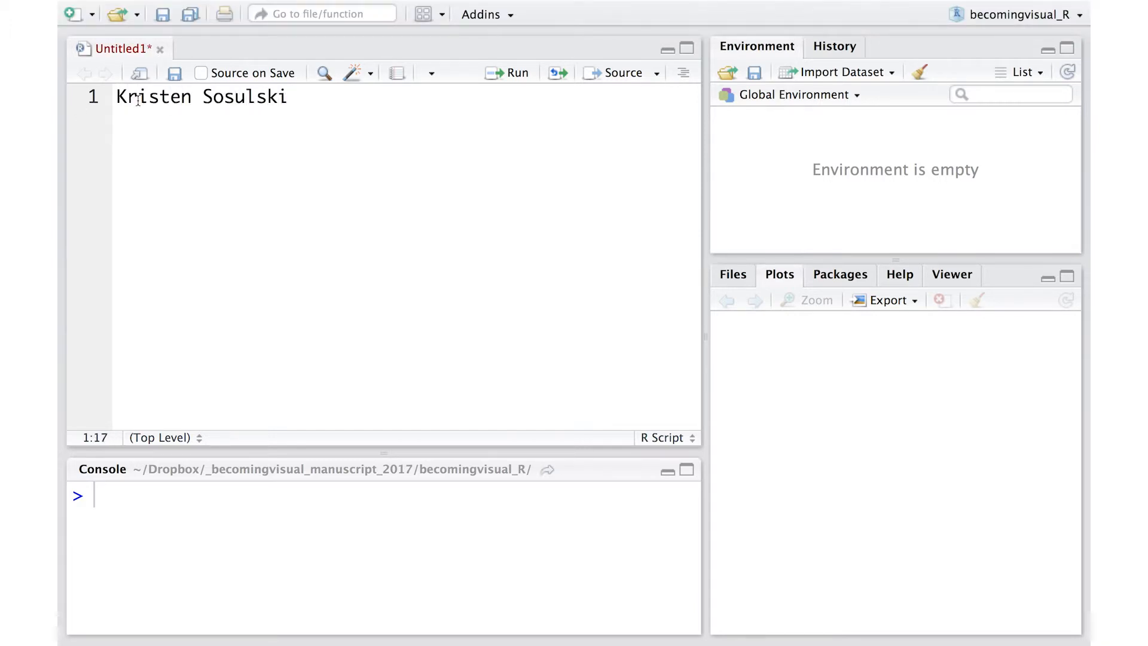
{"action": "left_click", "coordinate": [116, 97]}
{"action": "type", "text": "#"}
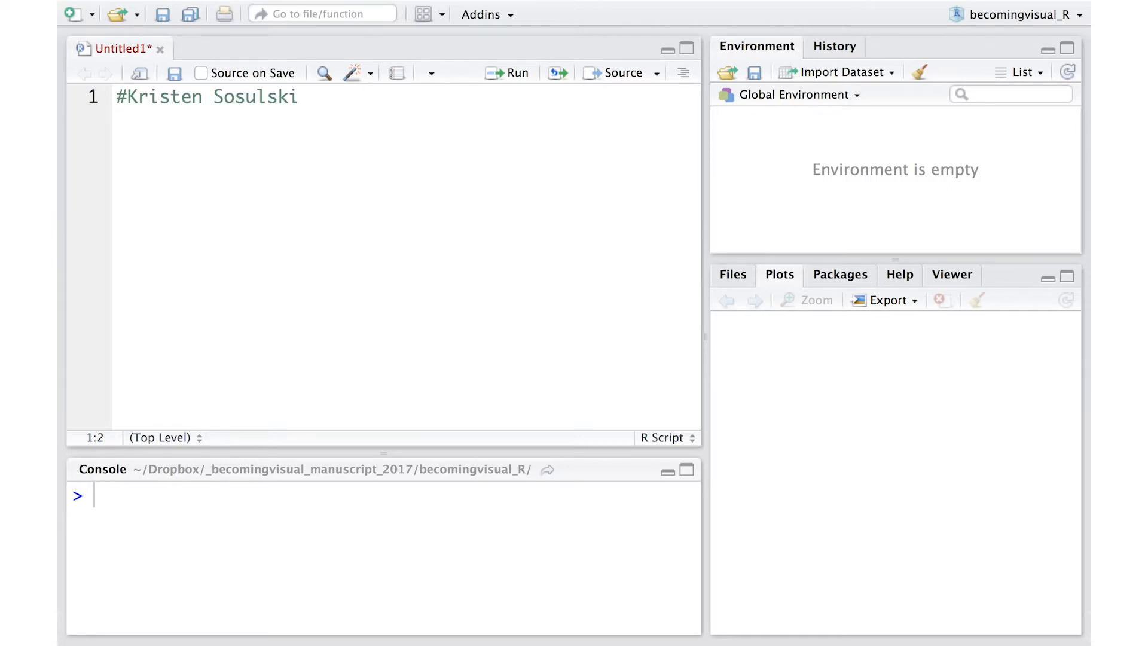
{"action": "left_click", "coordinate": [298, 97]}
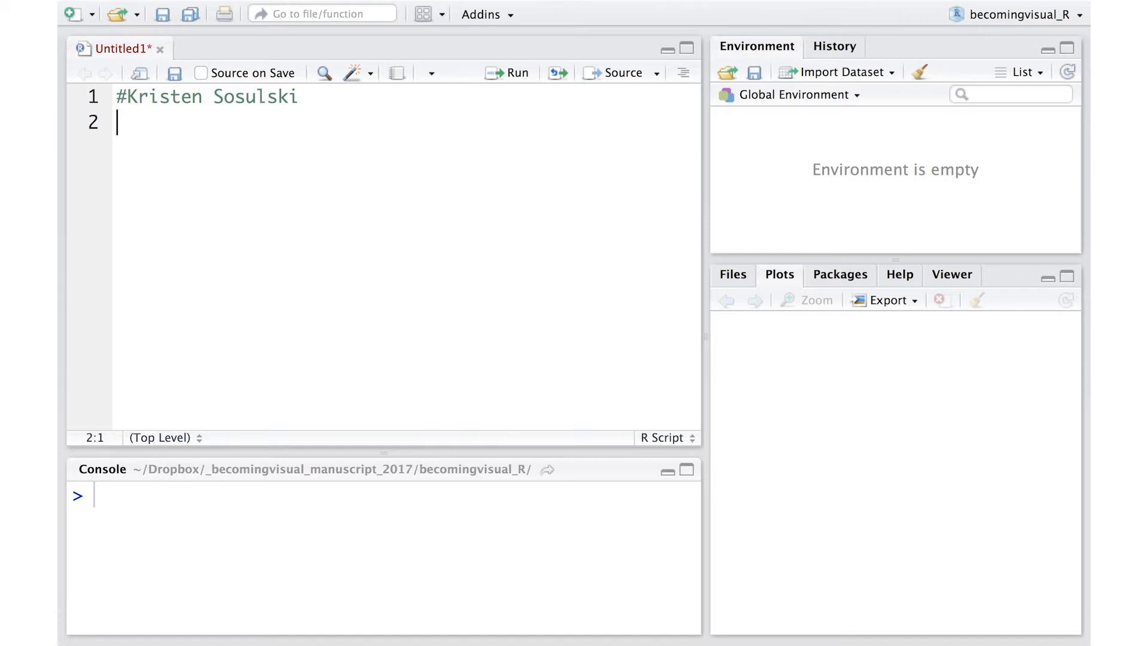
{"action": "type", "text": "3+3"}
{"action": "type", "text": "2+2"}
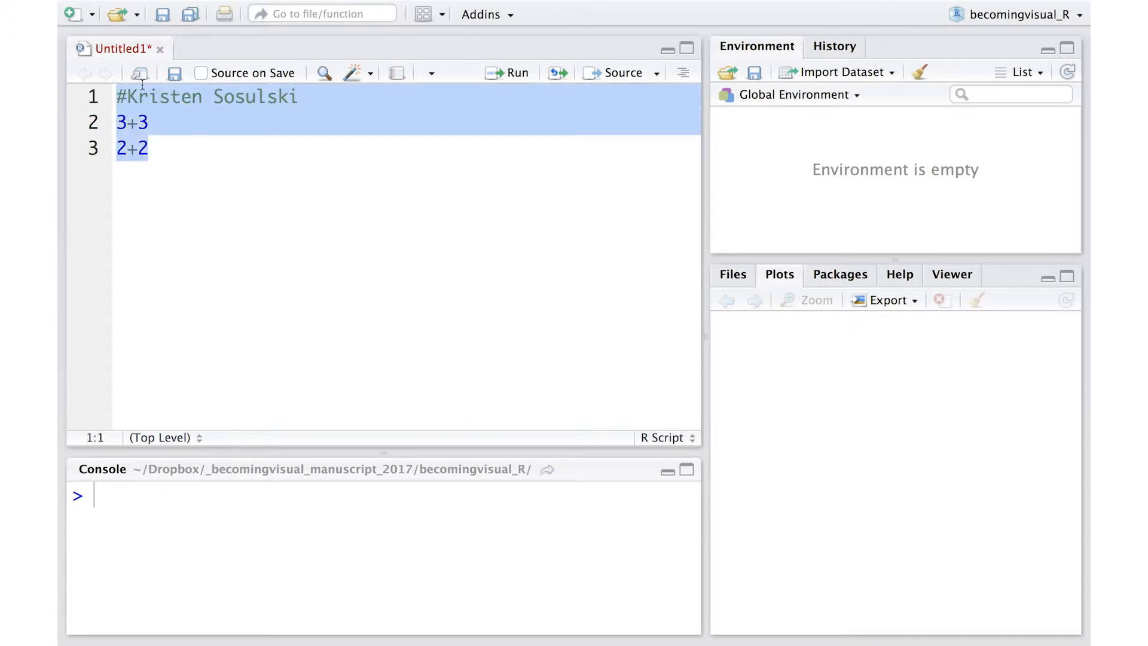
Step: Run the script lines and save the script as myfirstRScriptToday.R
{"action": "left_click", "coordinate": [511, 73]}
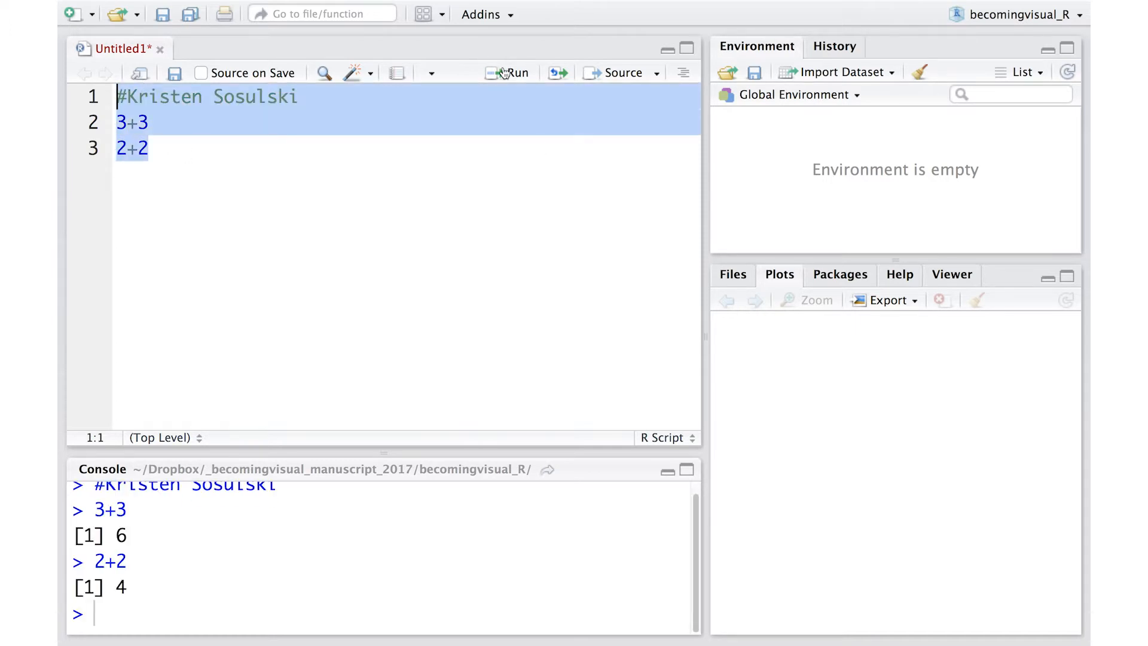
{"action": "left_click", "coordinate": [155, 9]}
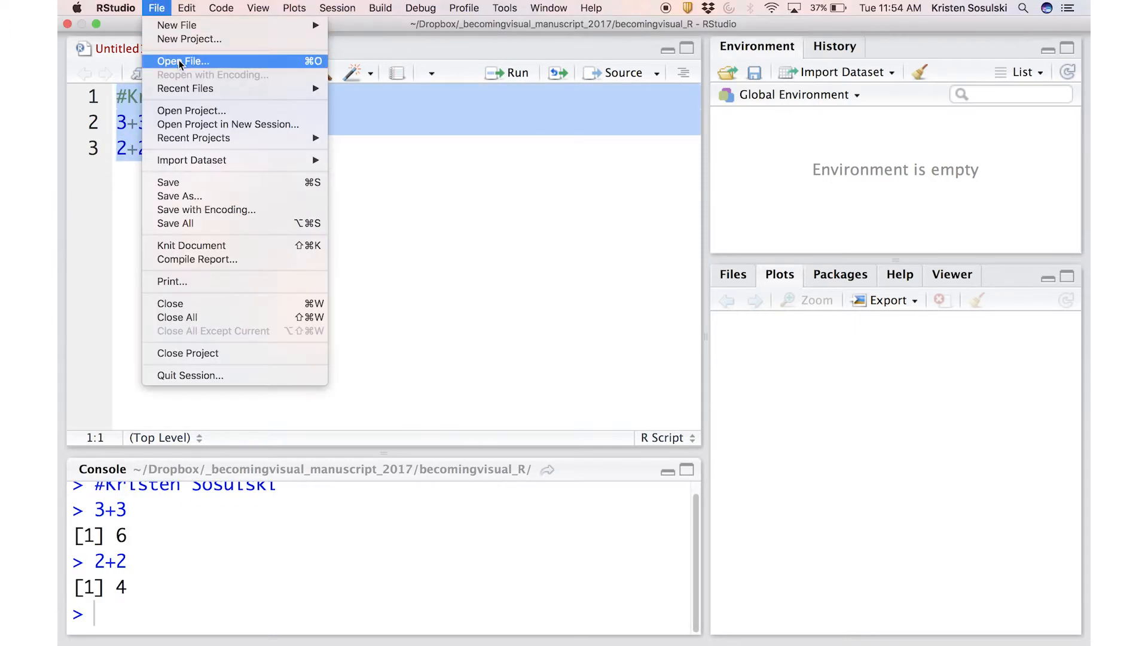
{"action": "left_click", "coordinate": [169, 182]}
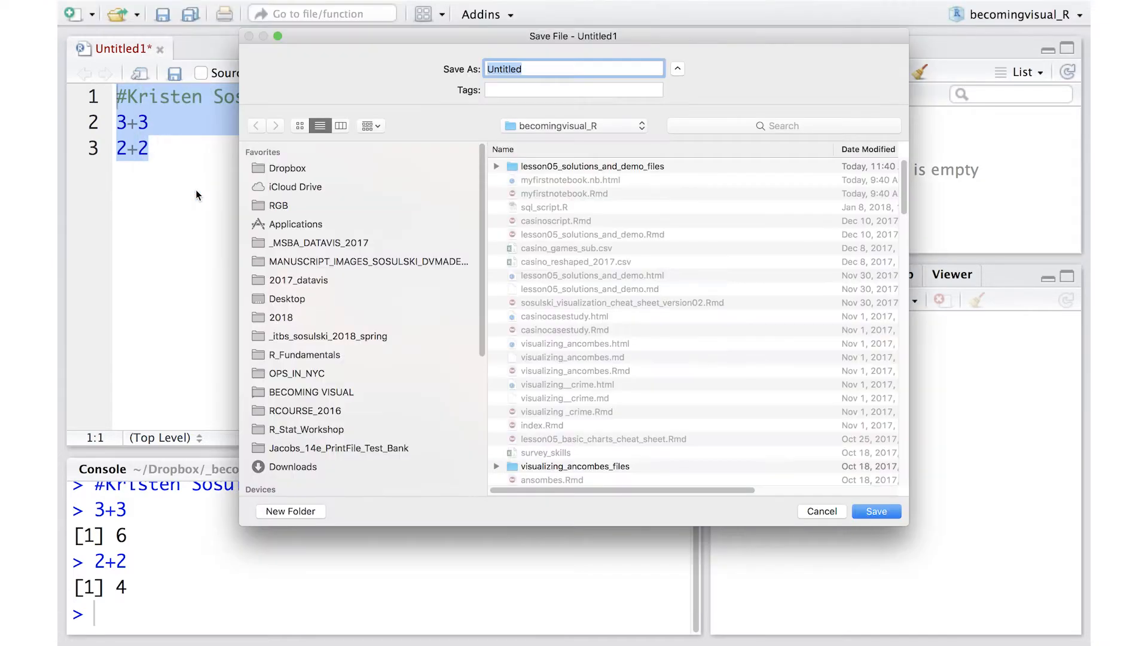
{"action": "type", "text": "myfirst"}
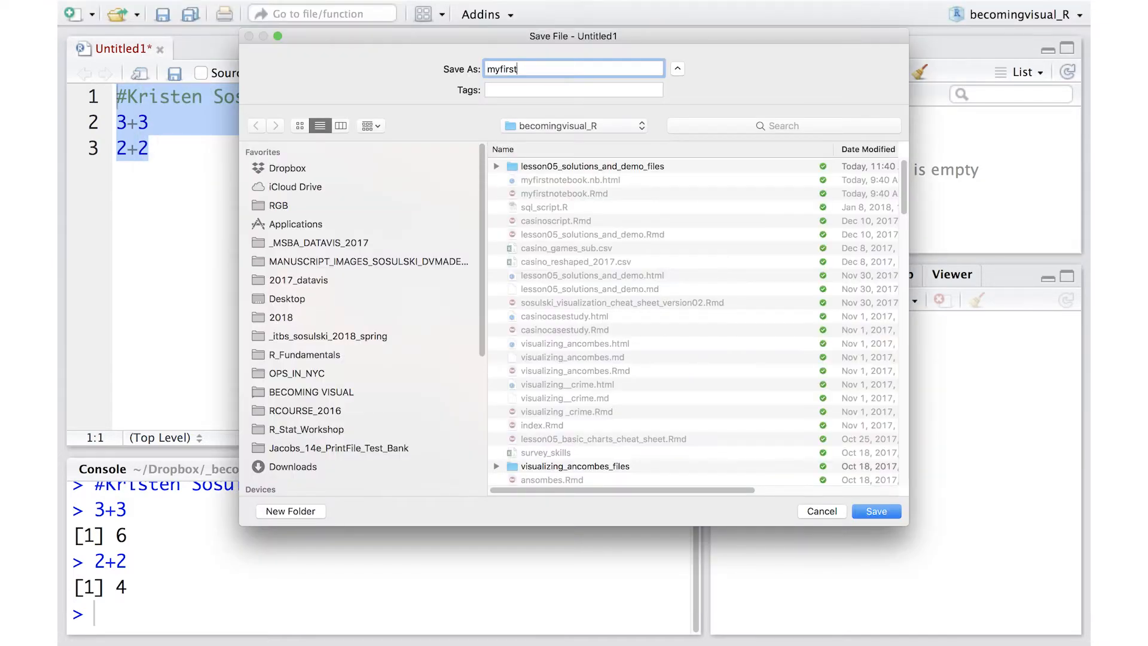
{"action": "left_click", "coordinate": [875, 510]}
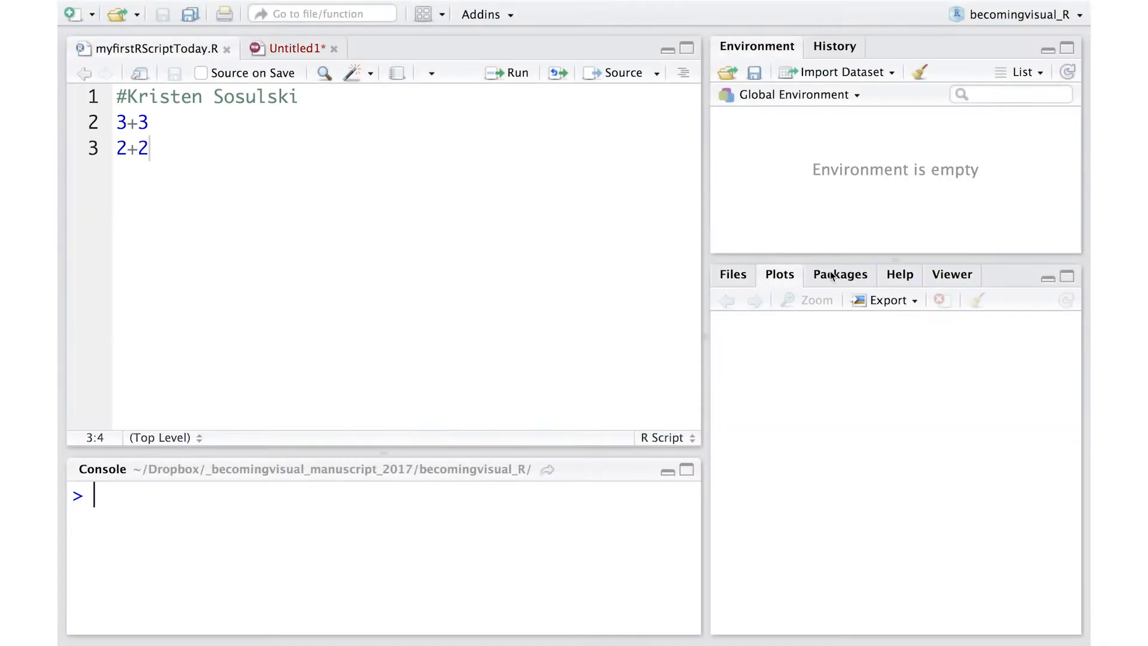
Step: Browse the Packages pane and list installed packages with library() in the console
{"action": "left_click", "coordinate": [839, 275]}
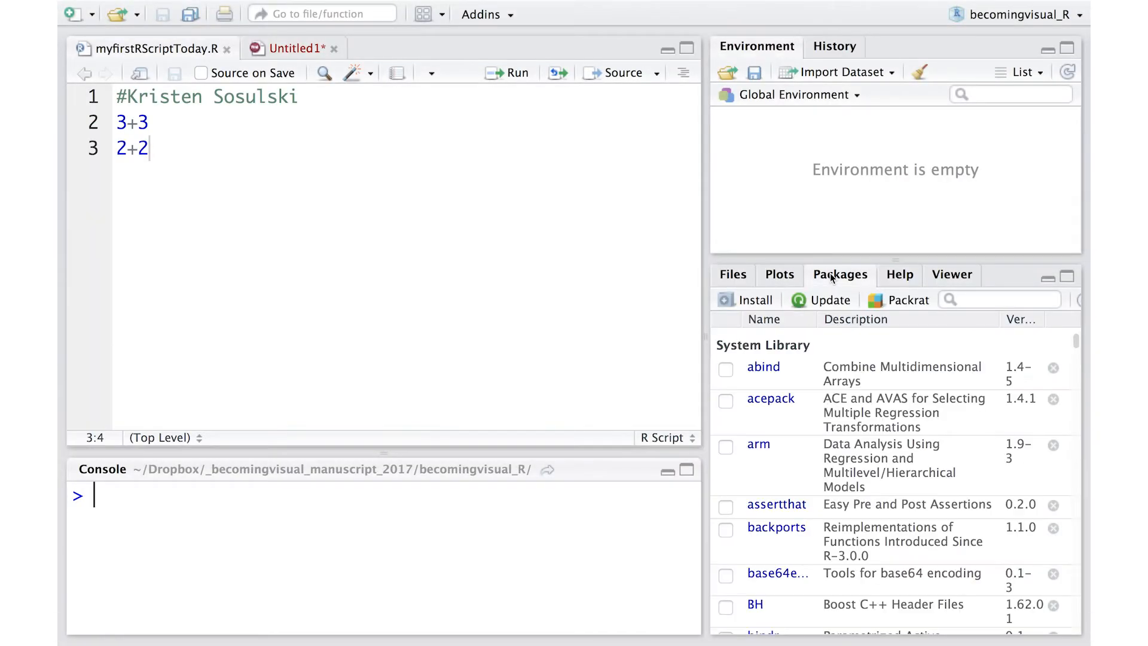
{"action": "scroll", "scroll_direction": "down", "scroll_amount": 3}
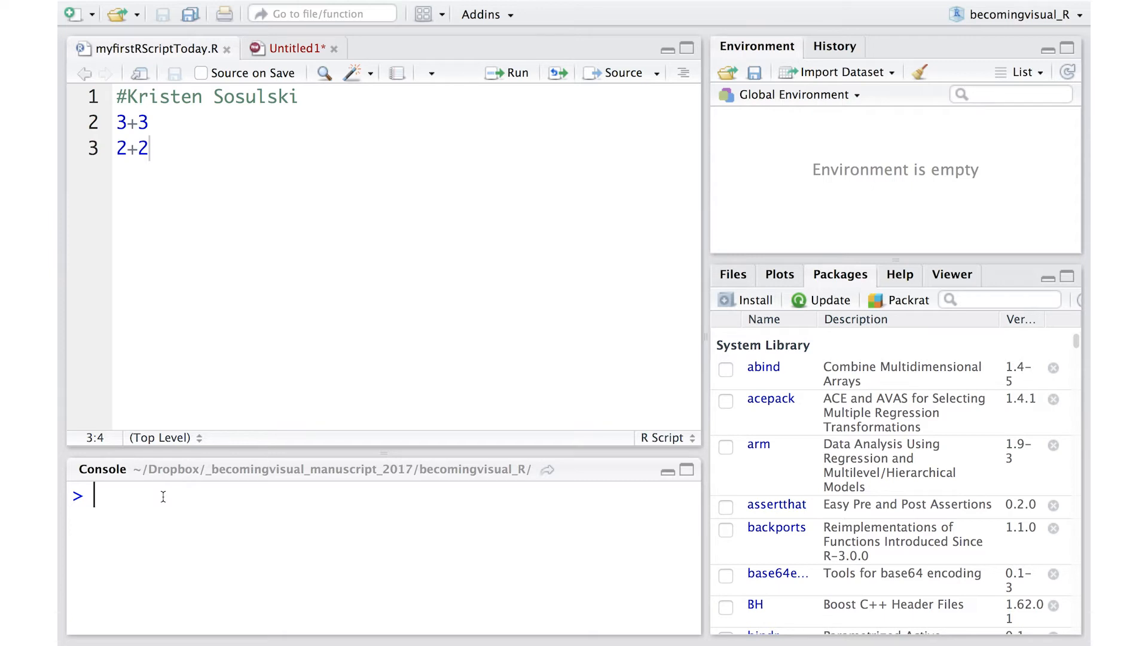
{"action": "type", "text": "library()"}
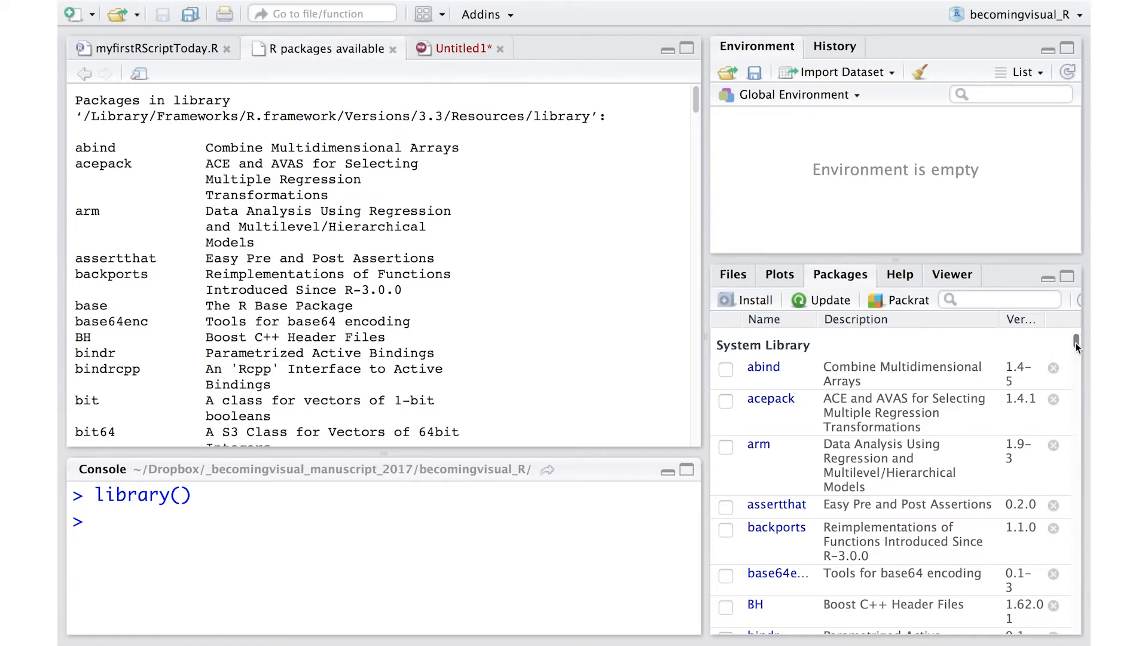
{"action": "scroll", "scroll_direction": "down", "scroll_amount": 3}
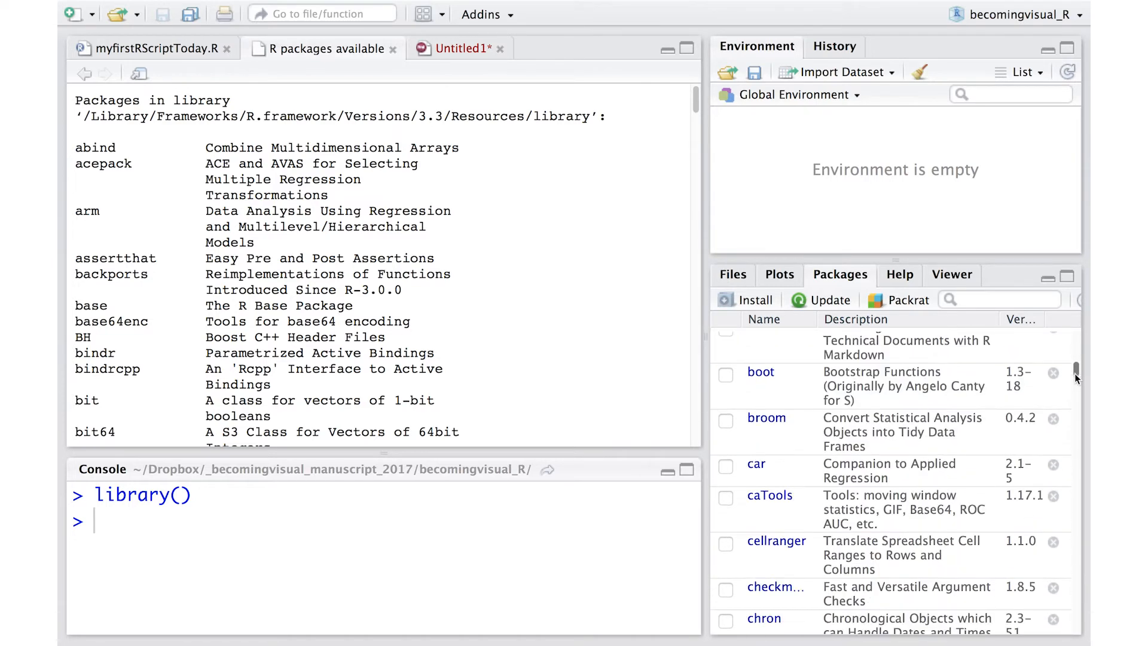
{"action": "scroll", "scroll_direction": "down", "scroll_amount": 3}
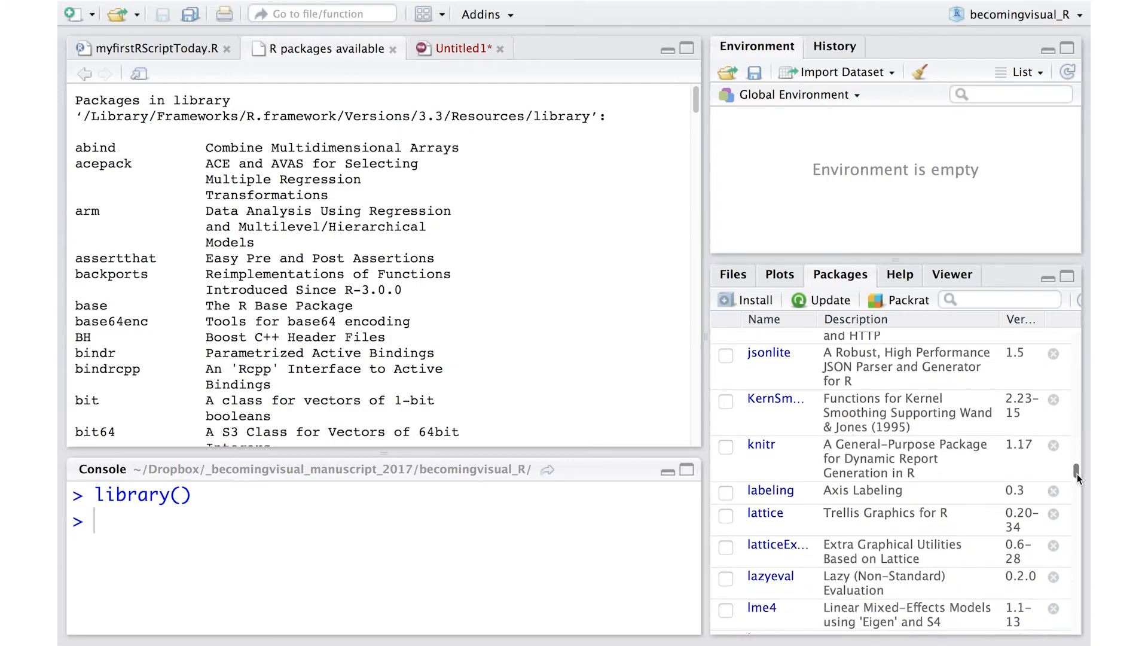
{"action": "scroll", "scroll_direction": "down", "scroll_amount": 3}
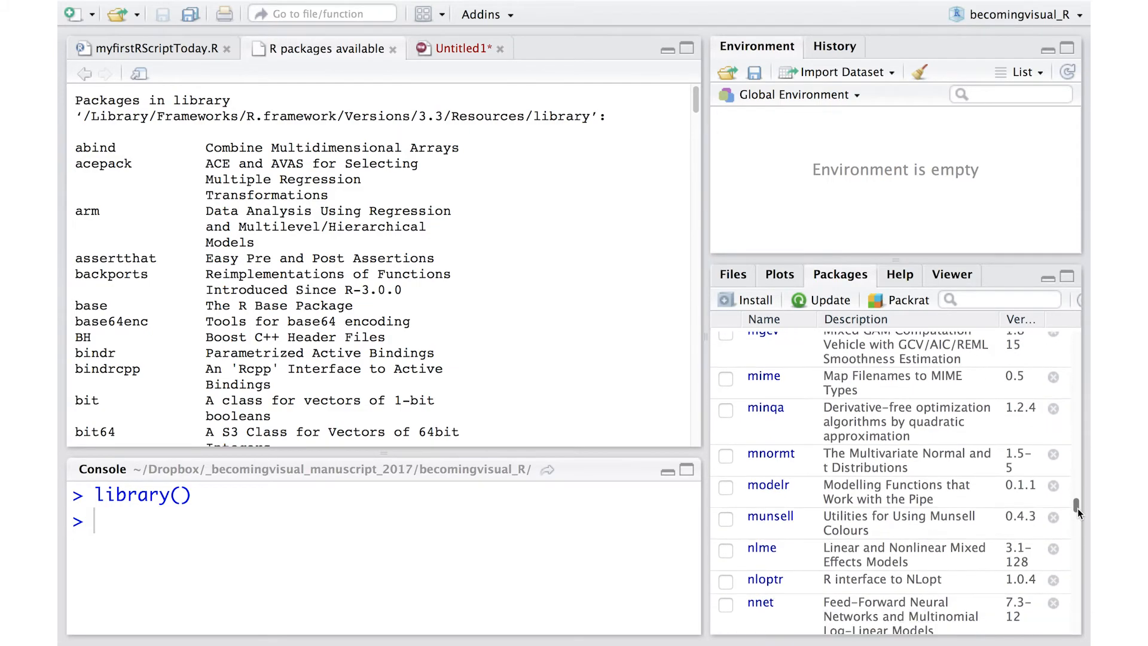
{"action": "scroll", "scroll_direction": "down", "scroll_amount": 3}
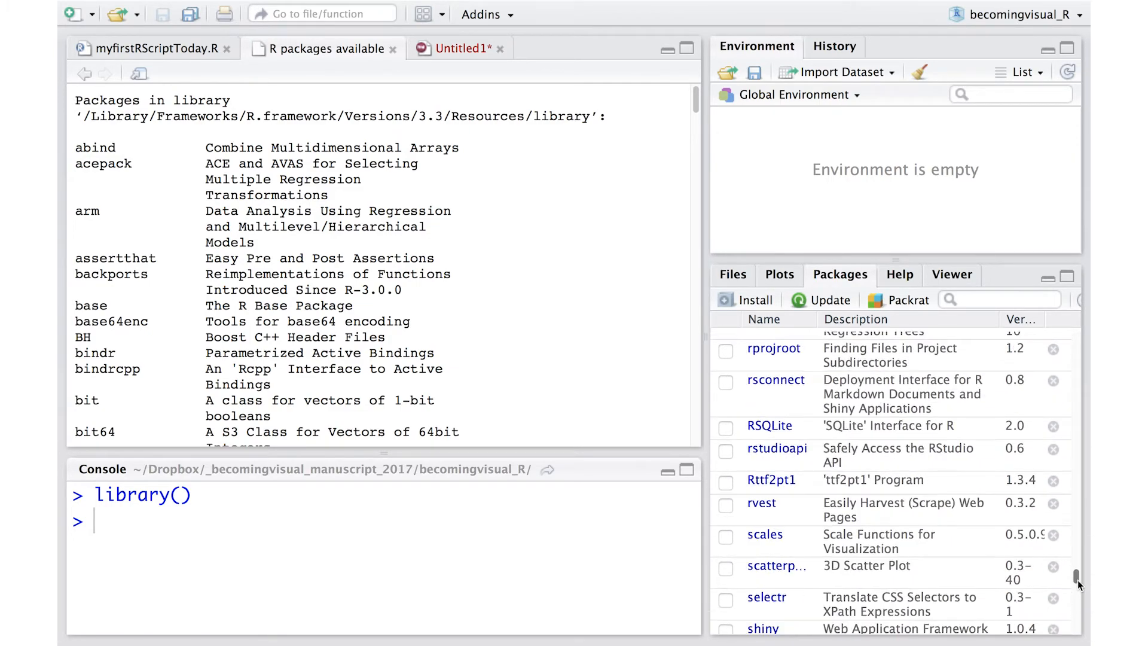
{"action": "scroll", "scroll_direction": "down", "scroll_amount": 3}
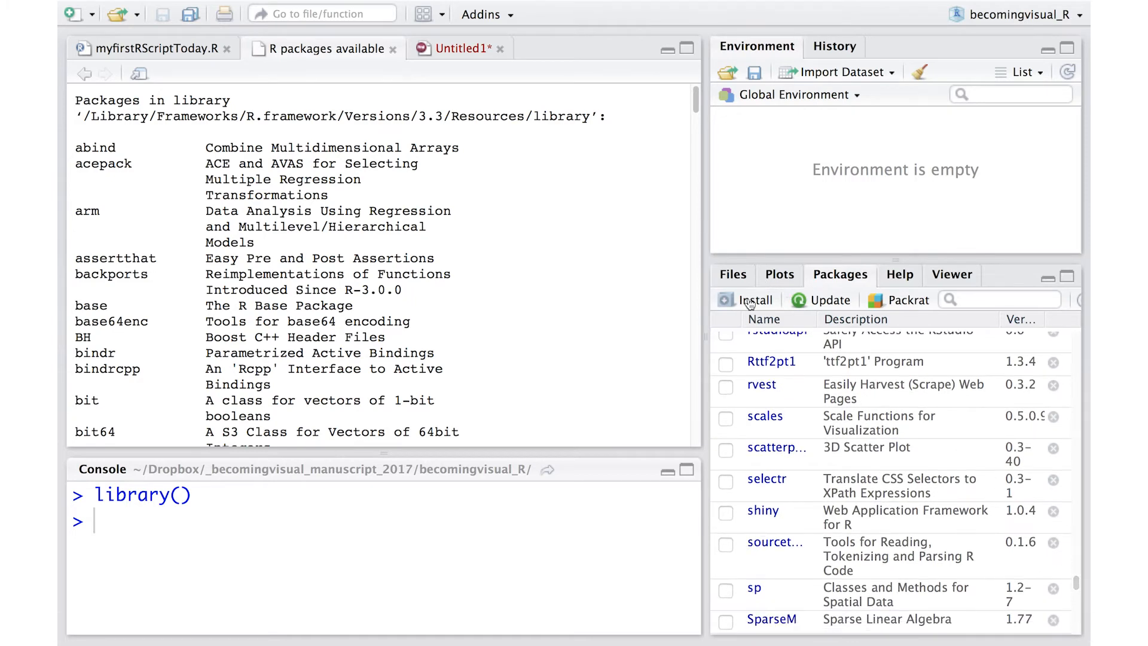
Step: Install the readr package from CRAN with its dependencies
{"action": "type", "text": "readr"}
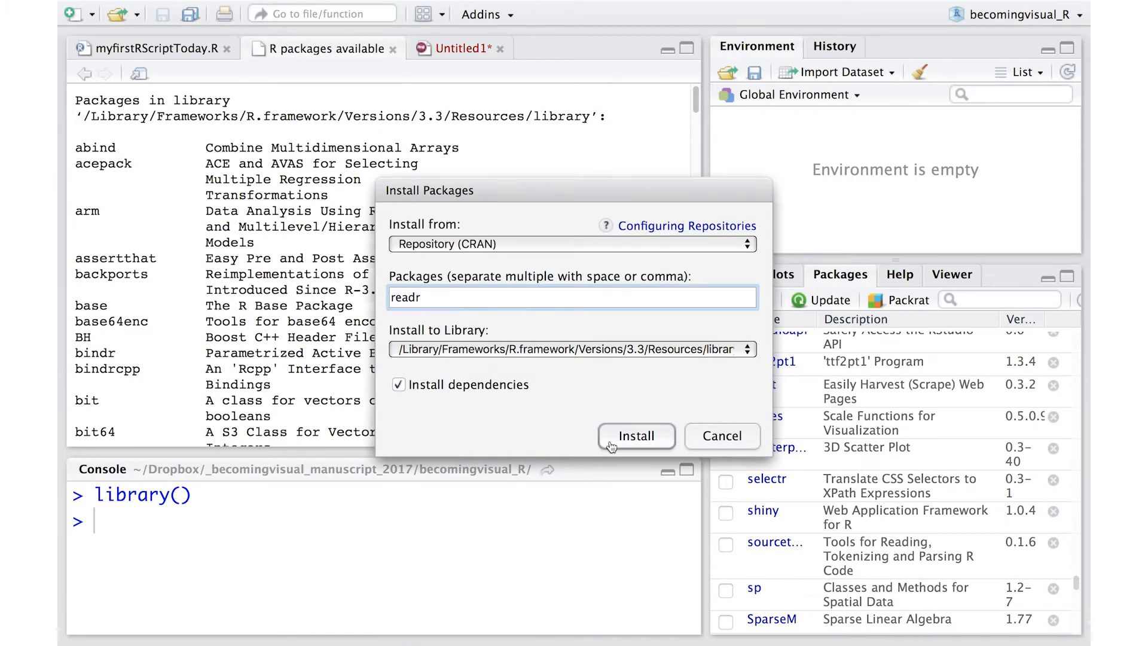
{"action": "left_click", "coordinate": [635, 435]}
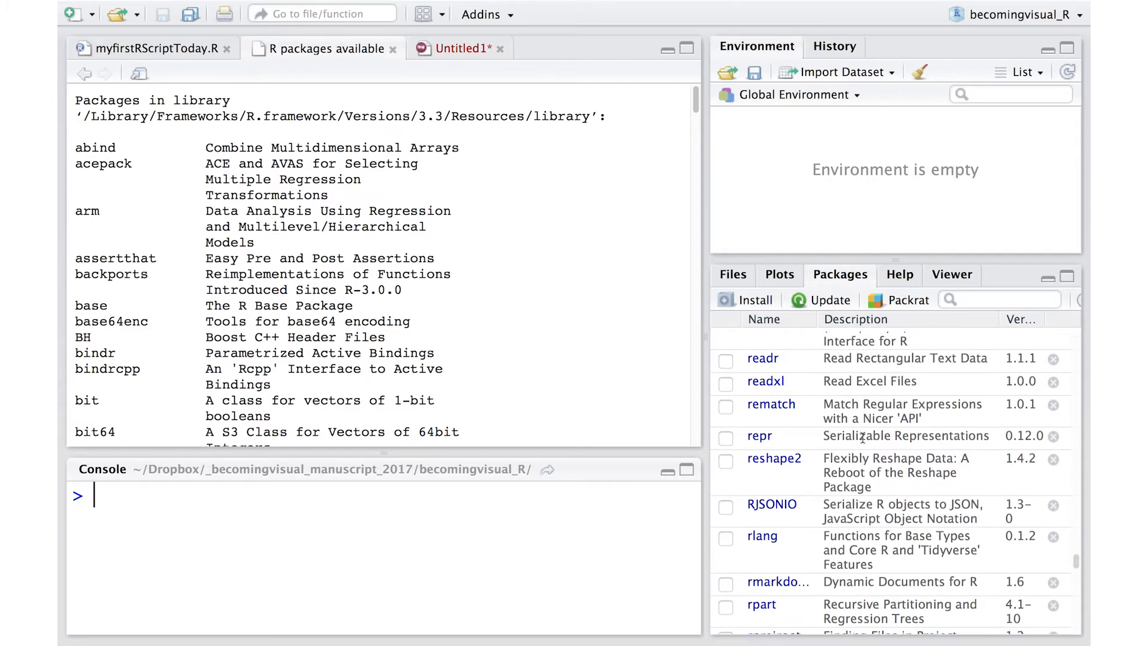
{"action": "scroll", "scroll_direction": "down", "scroll_amount": 3}
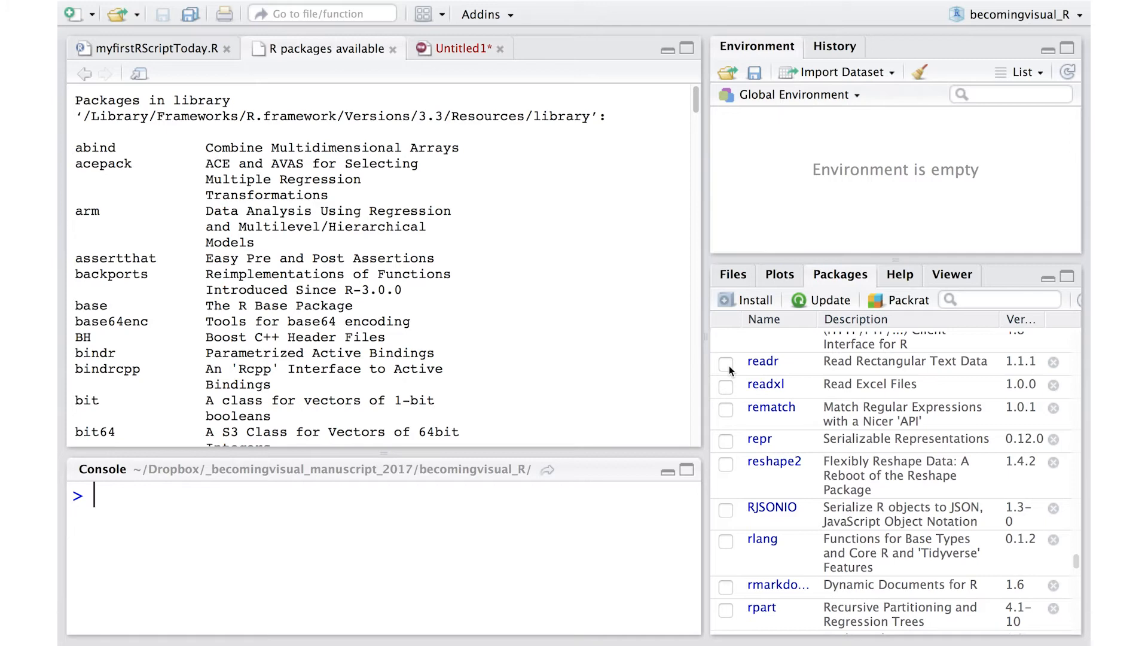
{"action": "left_click", "coordinate": [725, 363]}
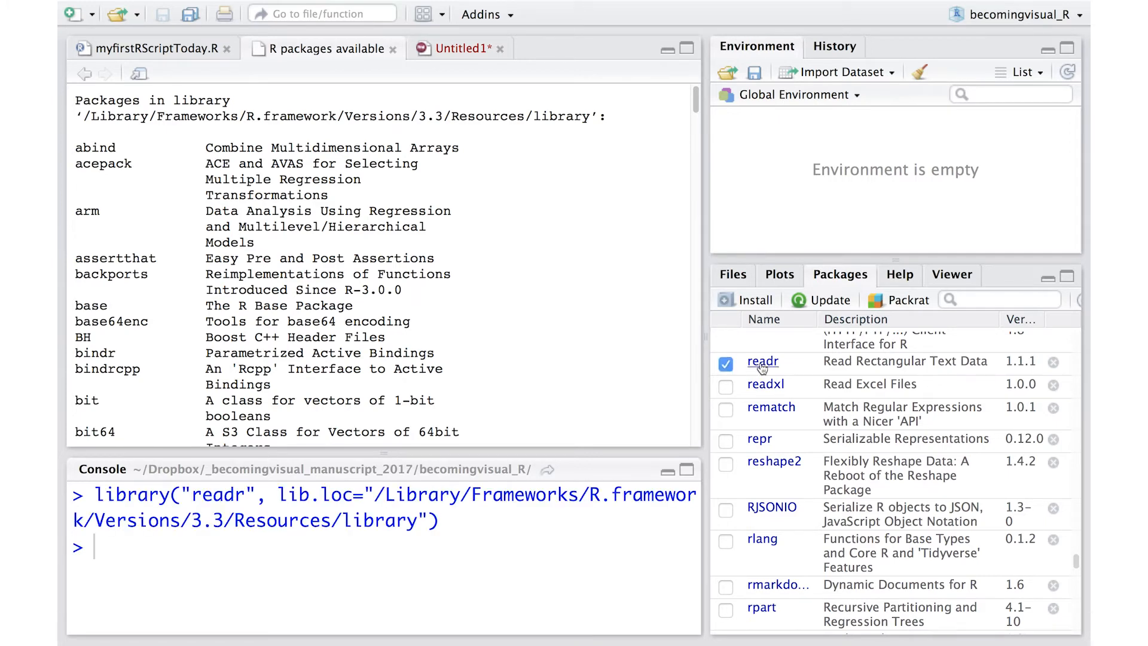
{"action": "mouse_move", "coordinate": [764, 375]}
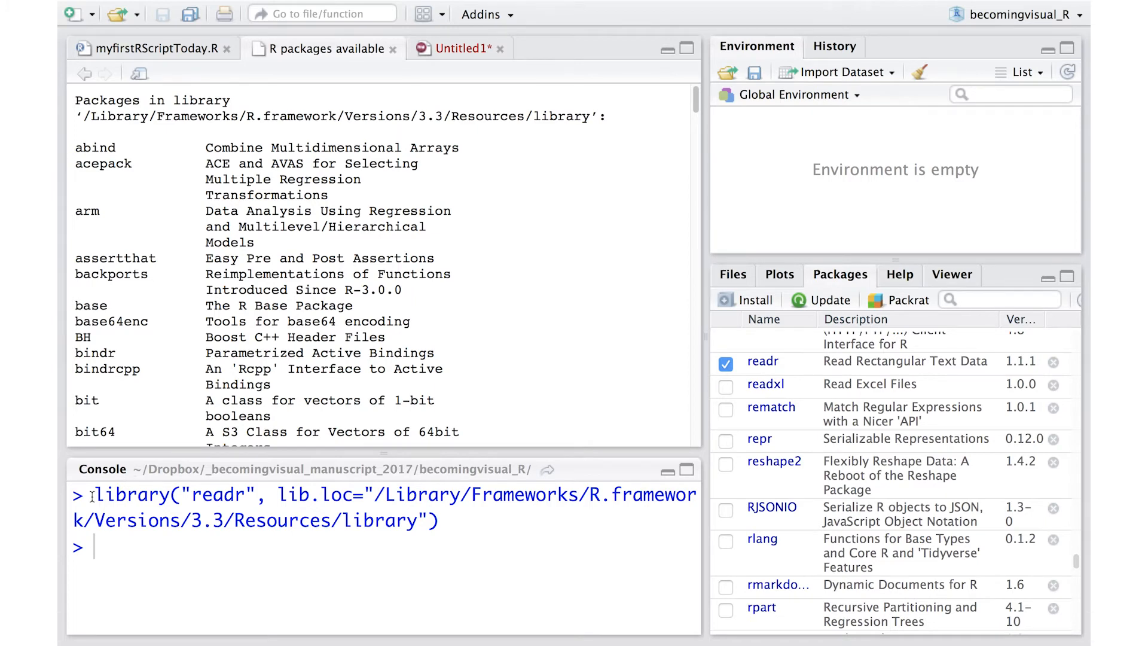
{"action": "left_click_drag", "start_coordinate": [96, 493], "coordinate": [437, 520]}
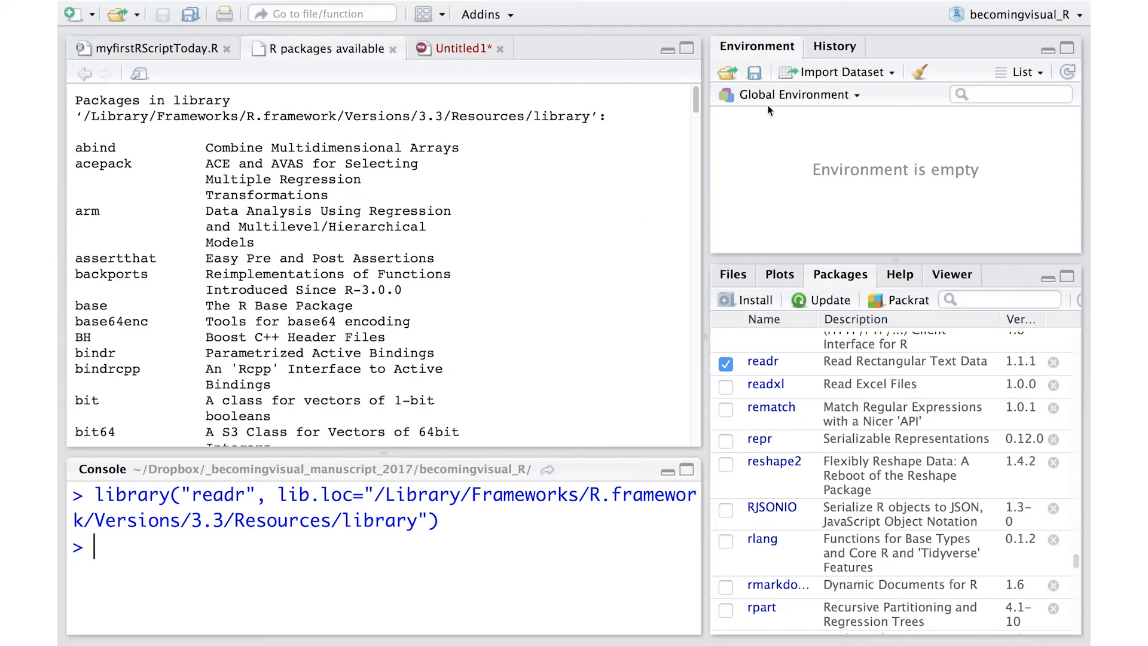
{"action": "mouse_move", "coordinate": [840, 80]}
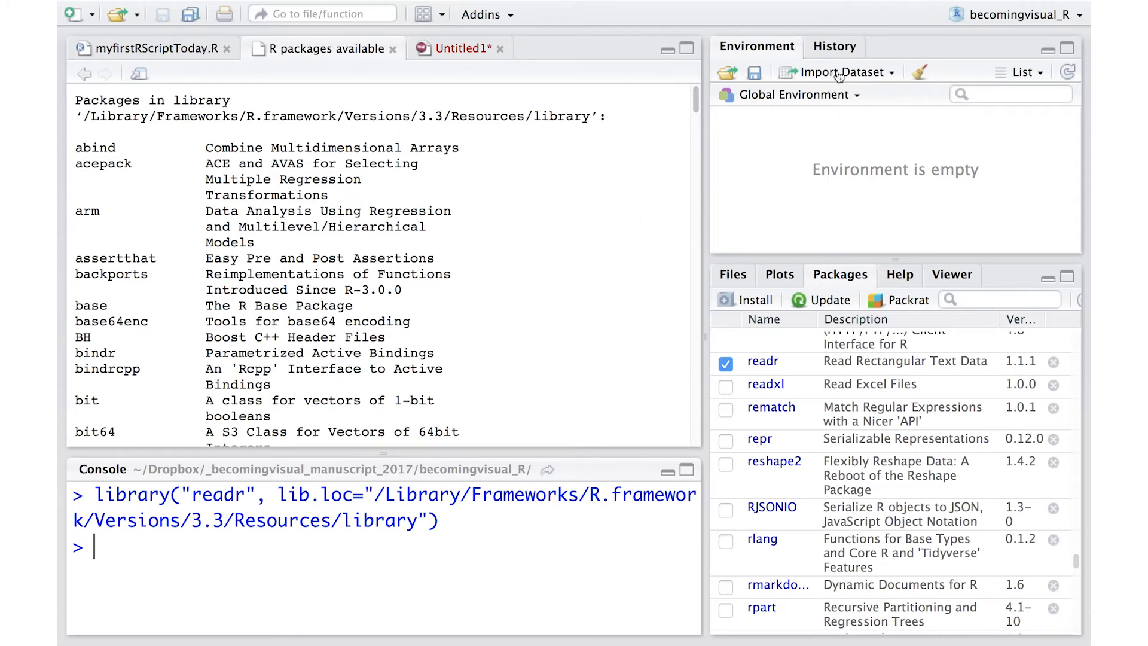
Step: Set up a CSV import of Sidewalk_Cafes.csv with the data frame name Sidewalk
{"action": "left_click", "coordinate": [836, 72]}
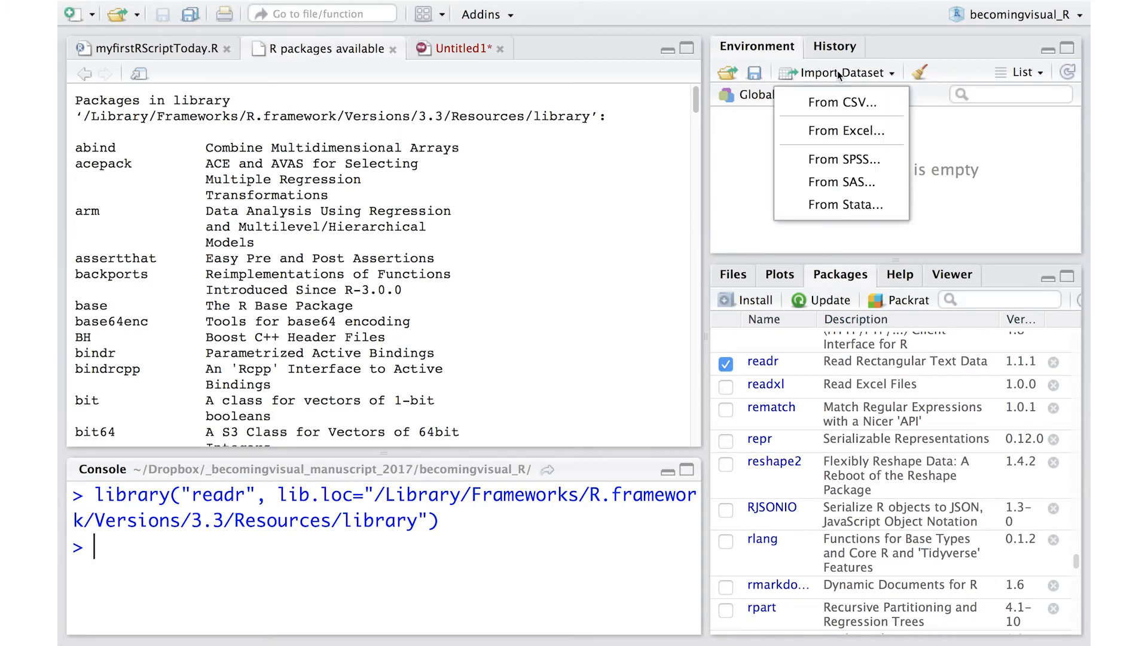
{"action": "mouse_move", "coordinate": [841, 102]}
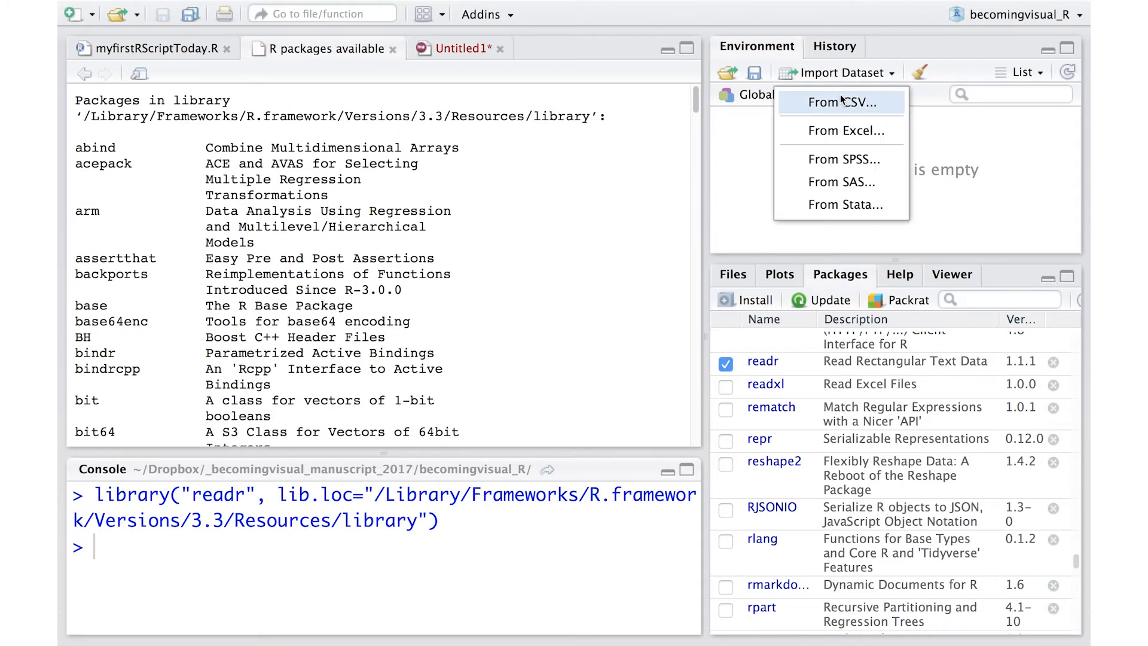
{"action": "left_click", "coordinate": [843, 103]}
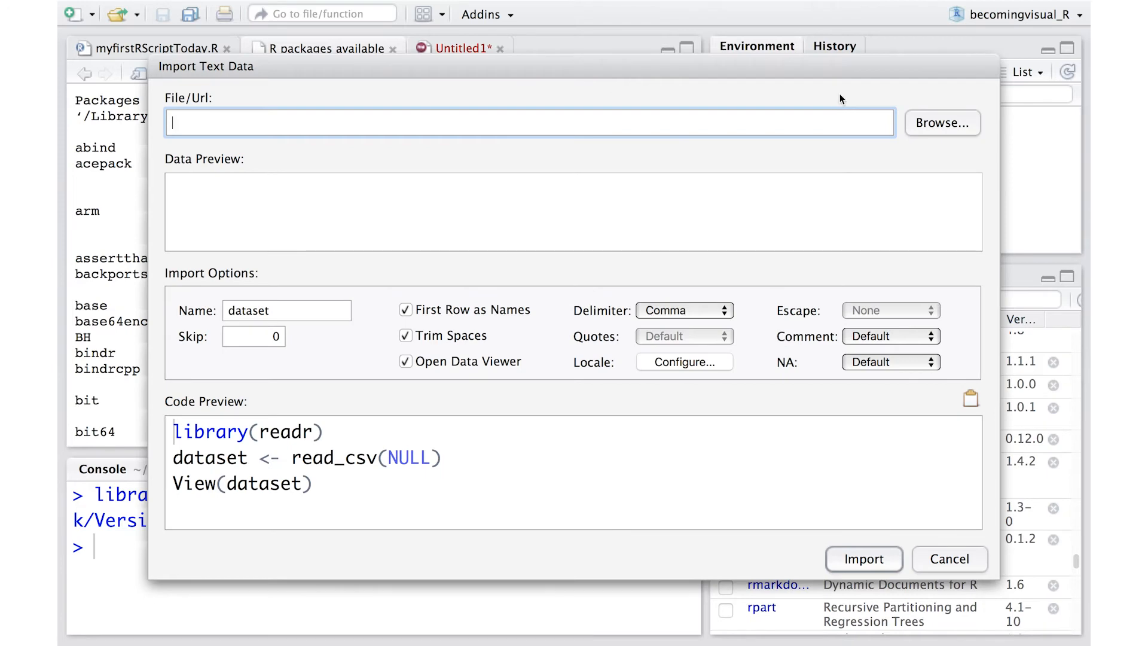
{"action": "mouse_move", "coordinate": [941, 175]}
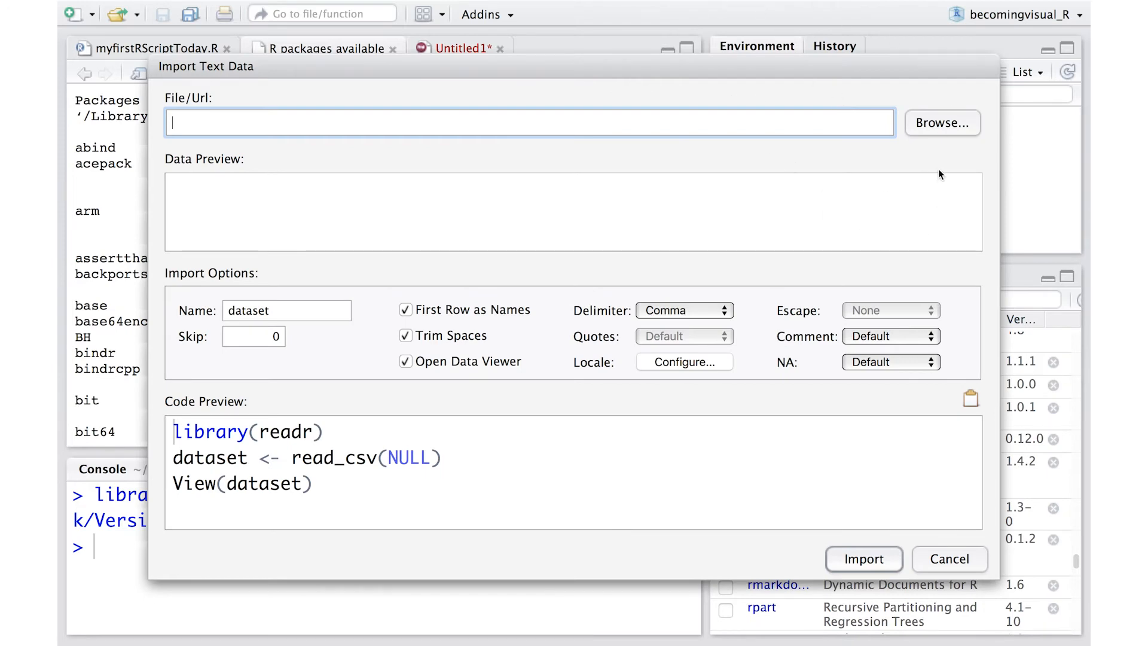
{"action": "mouse_move", "coordinate": [958, 133]}
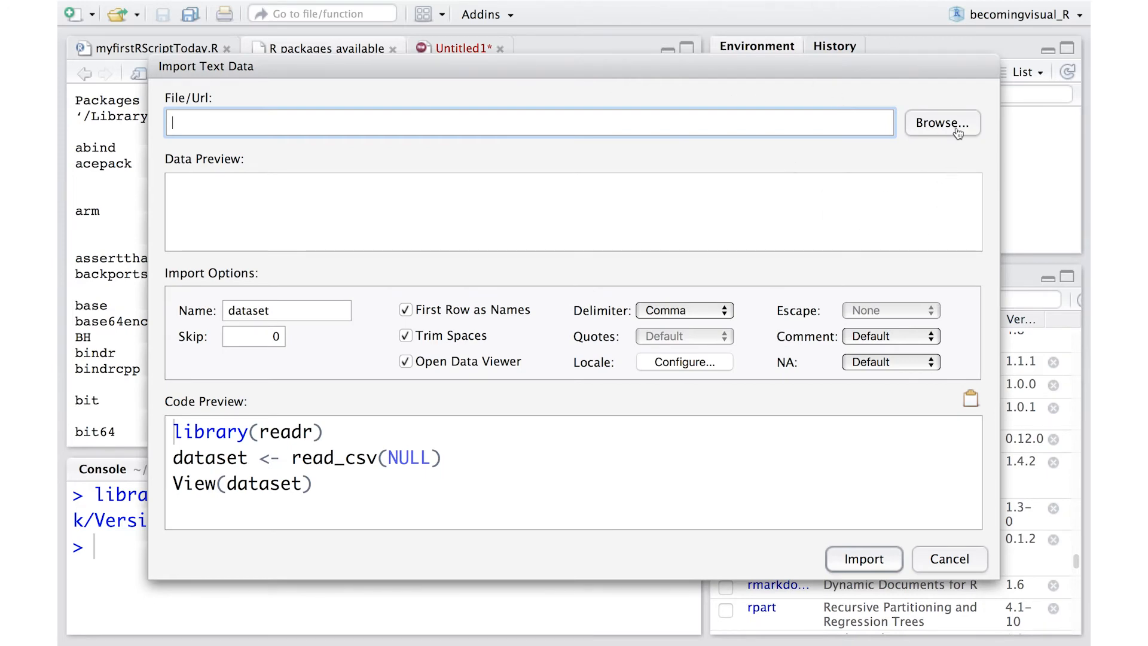
{"action": "left_click", "coordinate": [941, 124]}
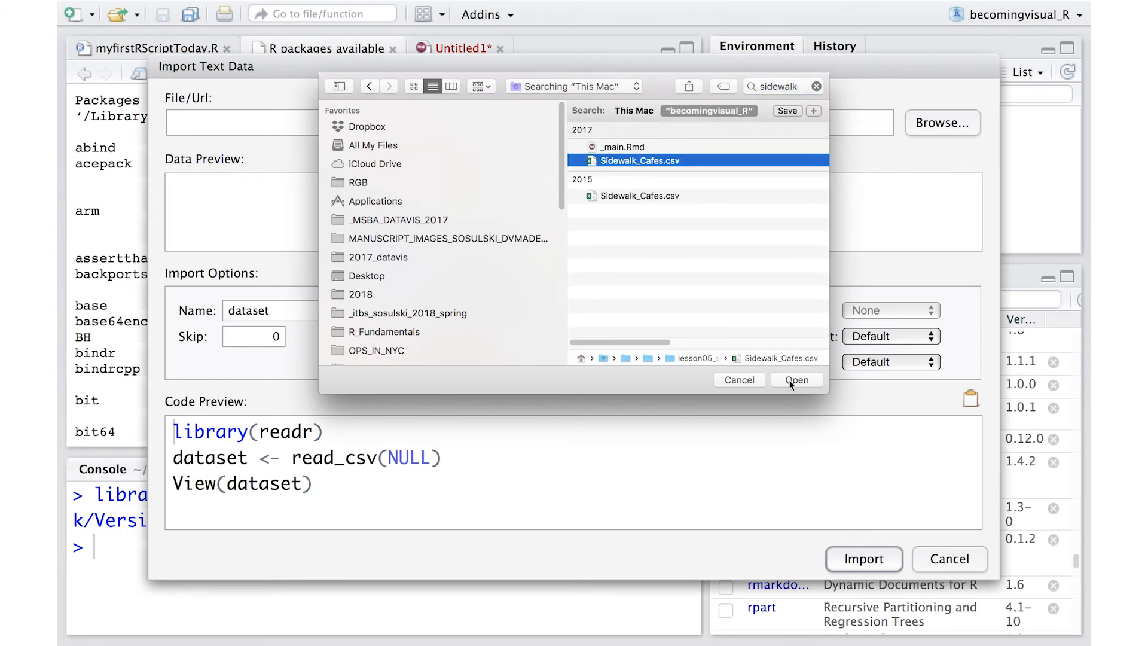
{"action": "left_click", "coordinate": [796, 380]}
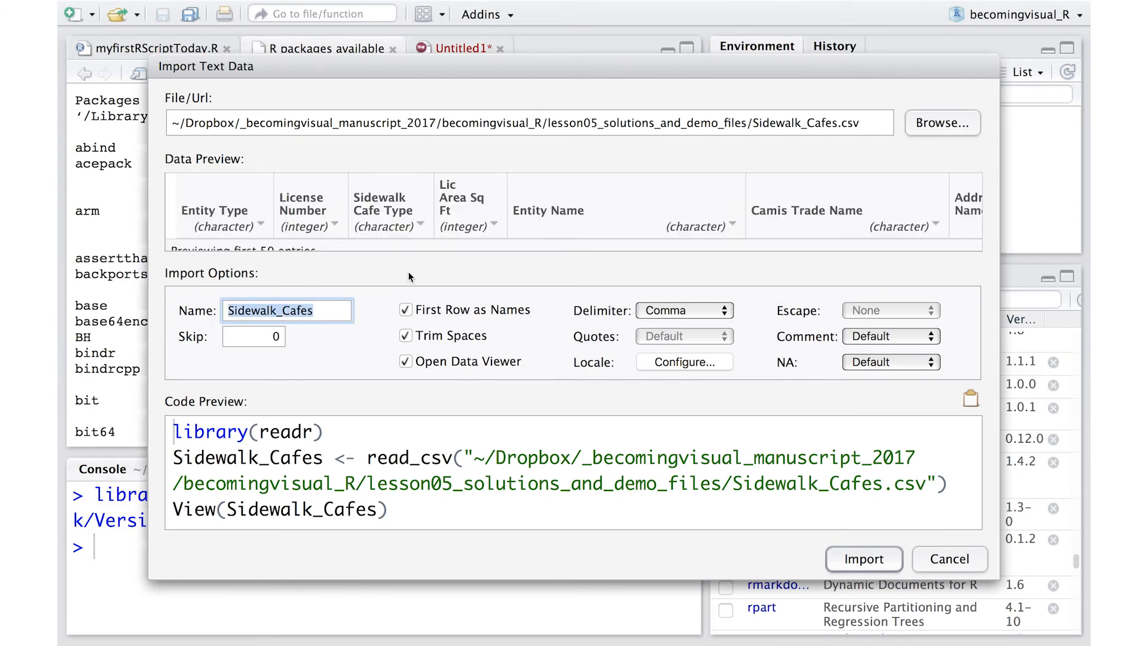
{"action": "type", "text": "Sidewalk"}
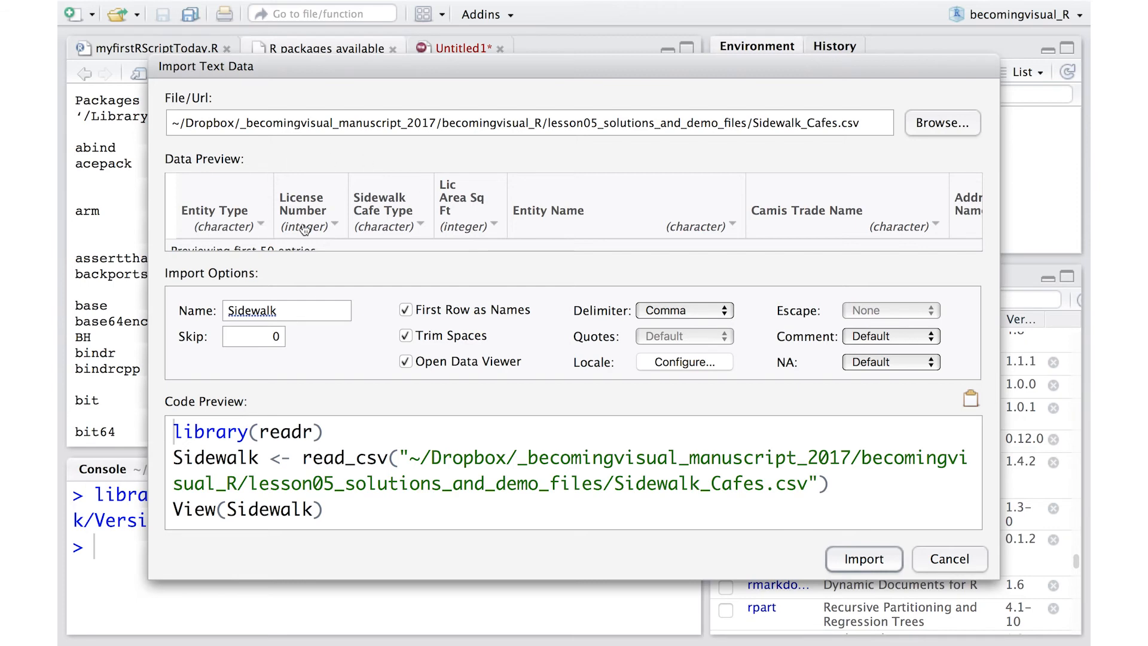
{"action": "mouse_move", "coordinate": [720, 207]}
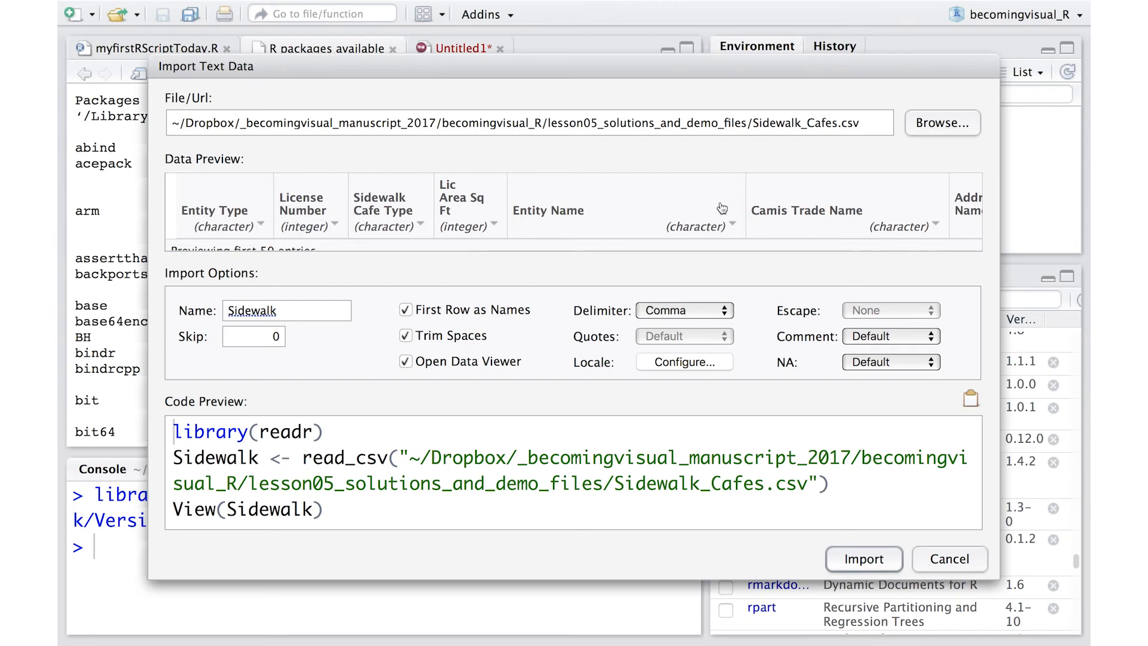
{"action": "mouse_move", "coordinate": [722, 207]}
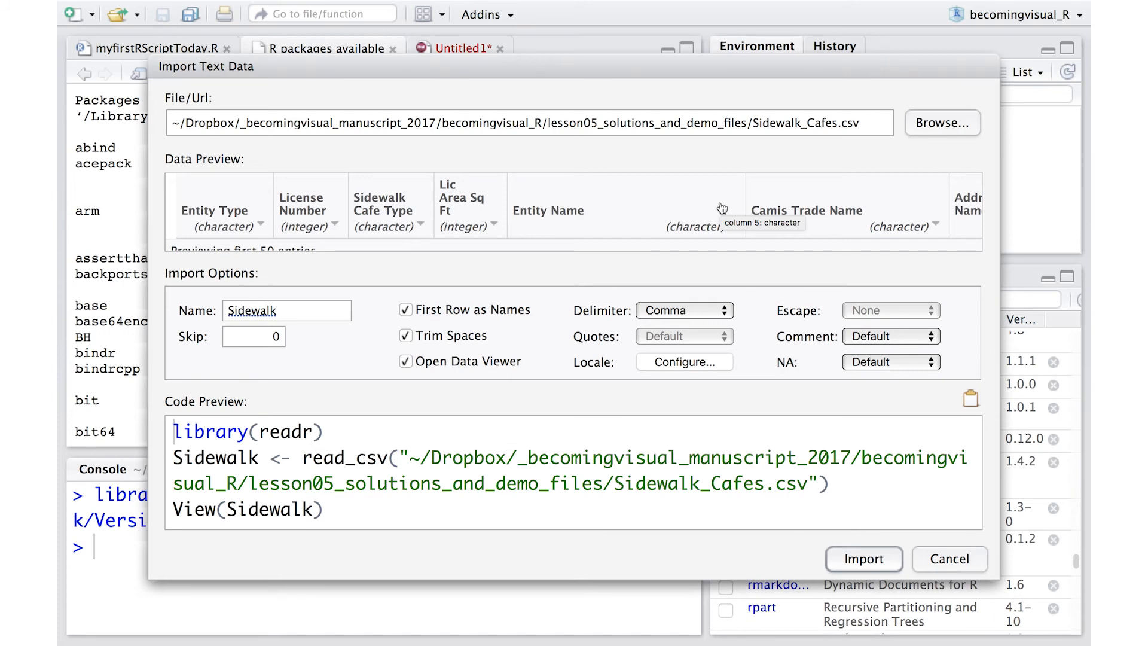
{"action": "mouse_move", "coordinate": [369, 178]}
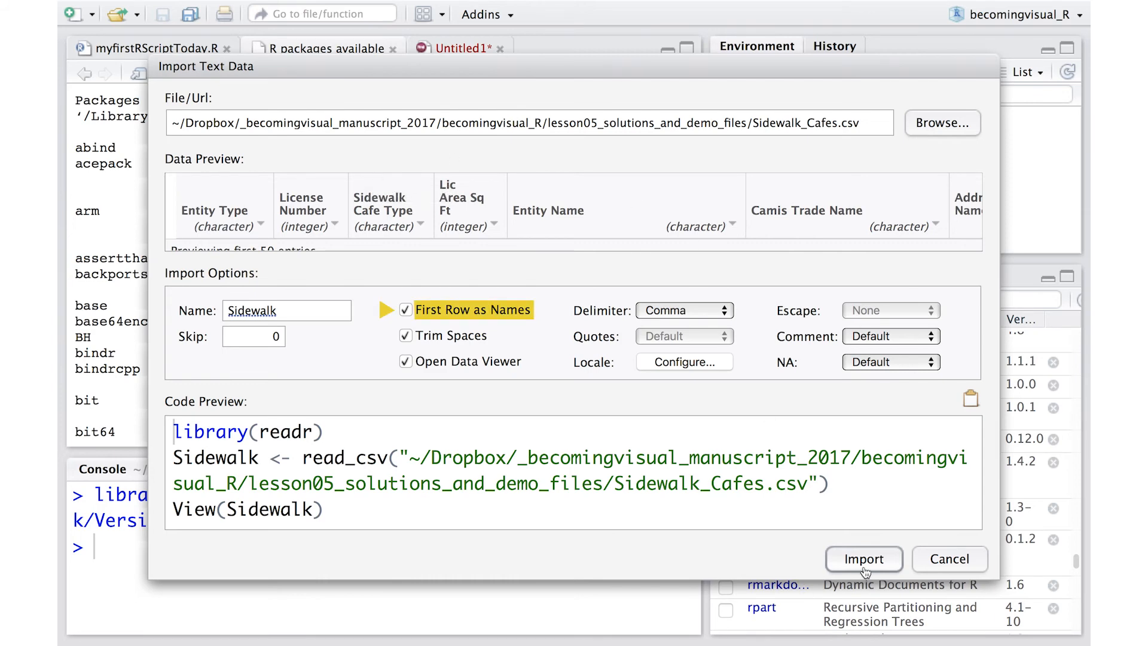
Step: Import the CSV as the Sidewalk data frame and browse its rows in the data viewer
{"action": "left_click", "coordinate": [863, 558]}
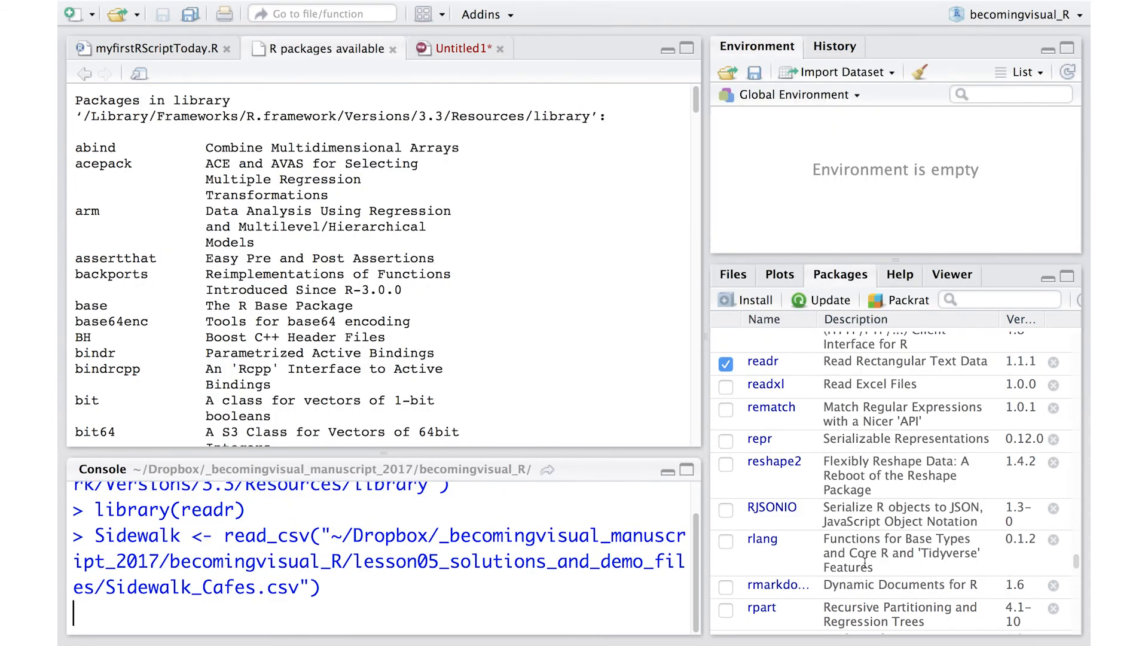
{"action": "key", "text": "Return"}
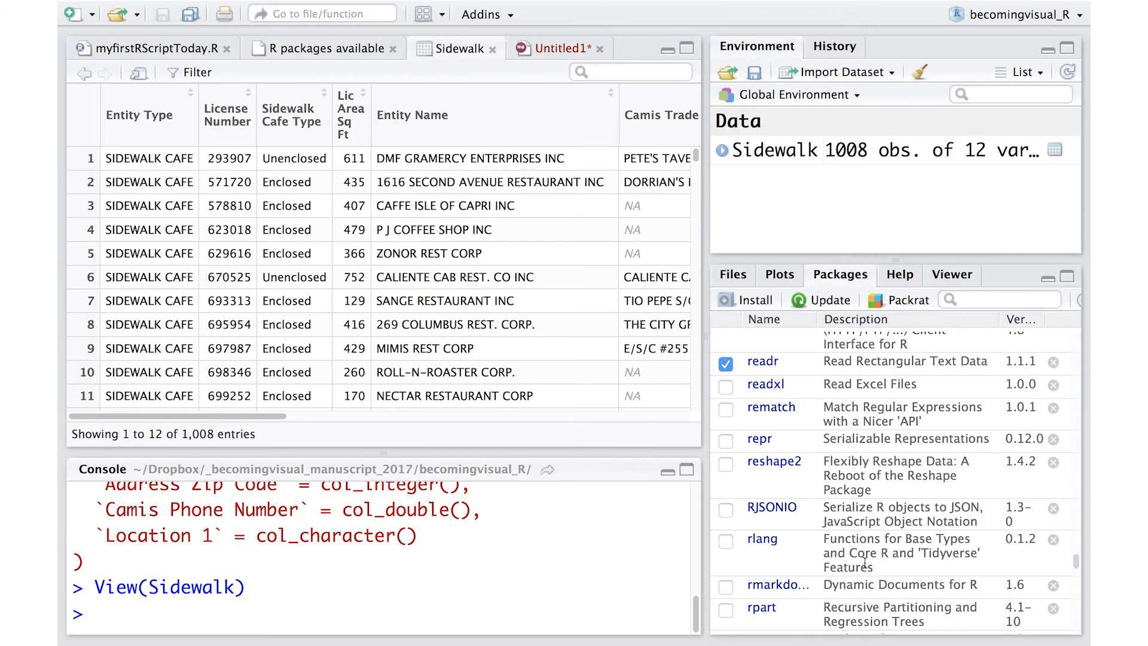
{"action": "mouse_move", "coordinate": [174, 141]}
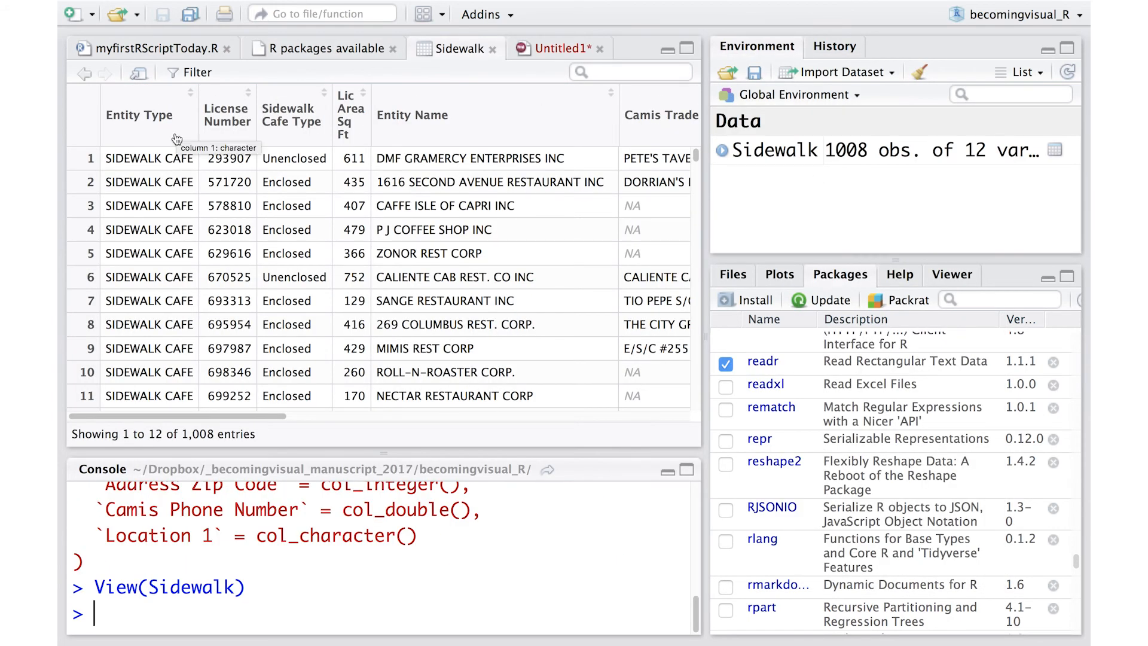
{"action": "mouse_move", "coordinate": [275, 131]}
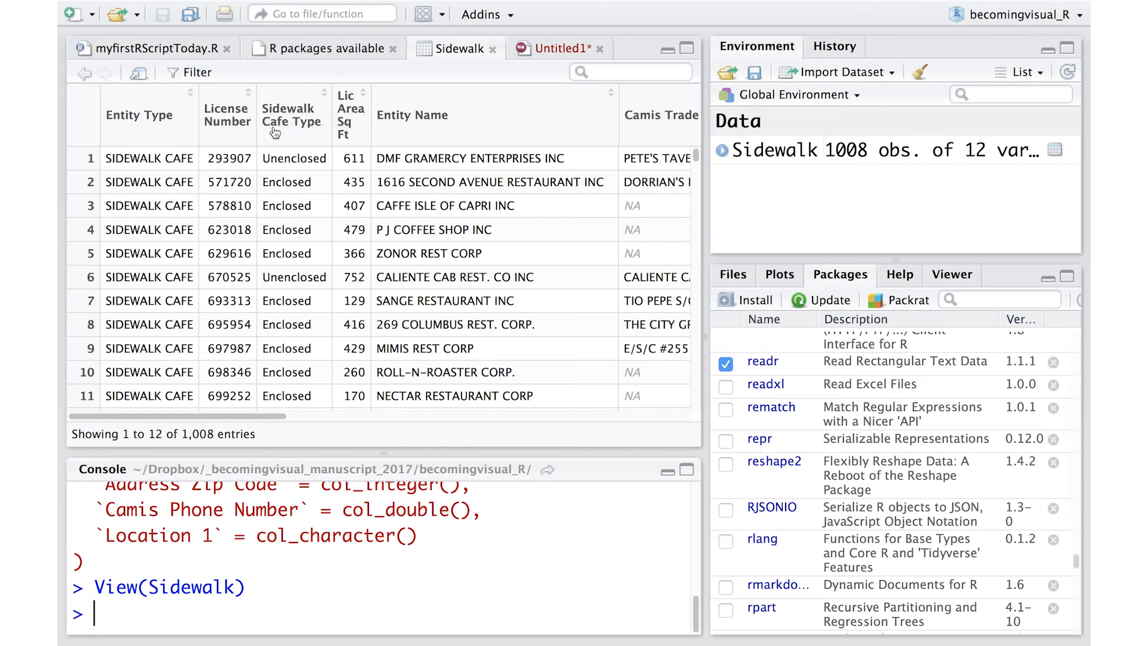
{"action": "scroll", "scroll_direction": "right", "scroll_amount": 3}
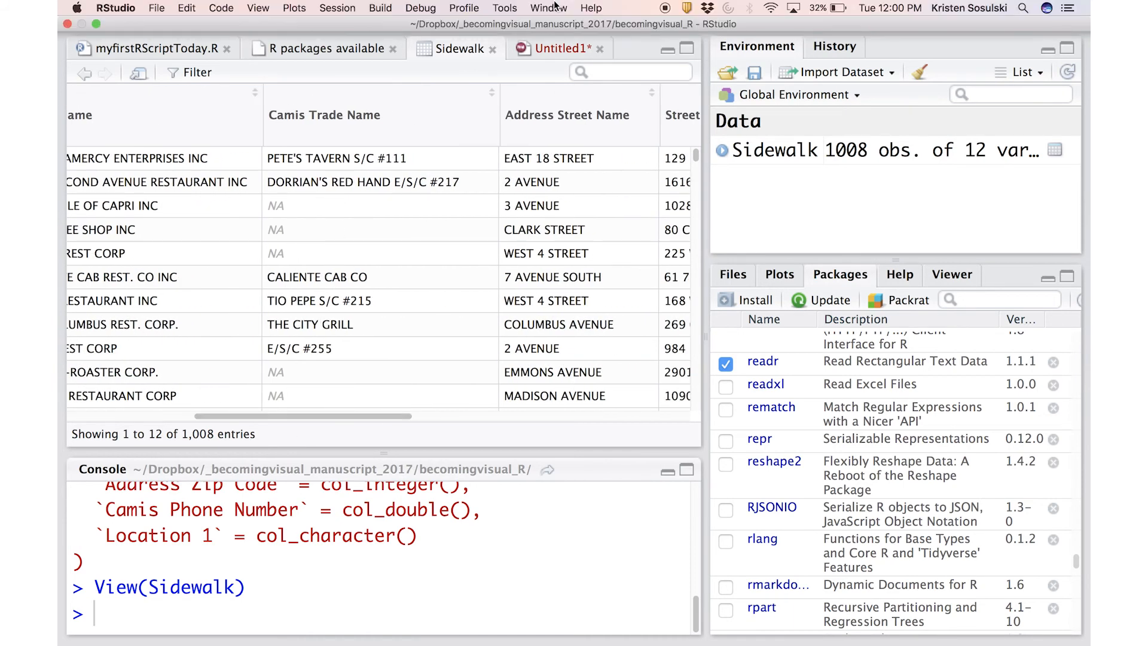
Step: Add summary(Sidewalk) to myfirstRScriptToday.R and run it, maximizing the console output
{"action": "left_click", "coordinate": [146, 48]}
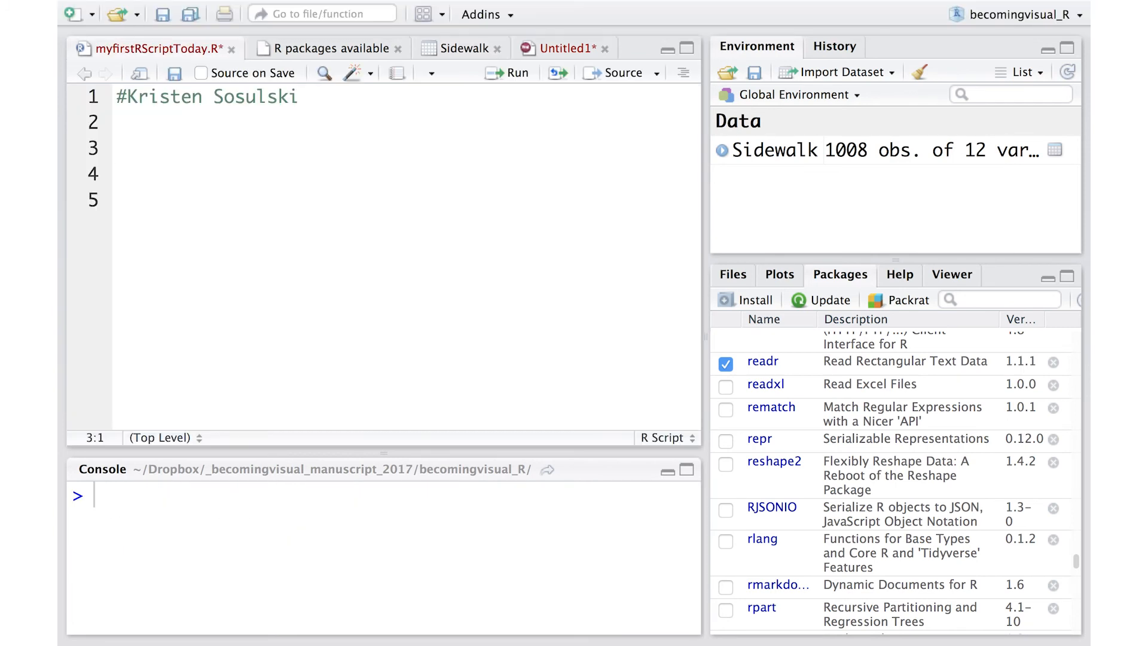
{"action": "type", "text": "summary()"}
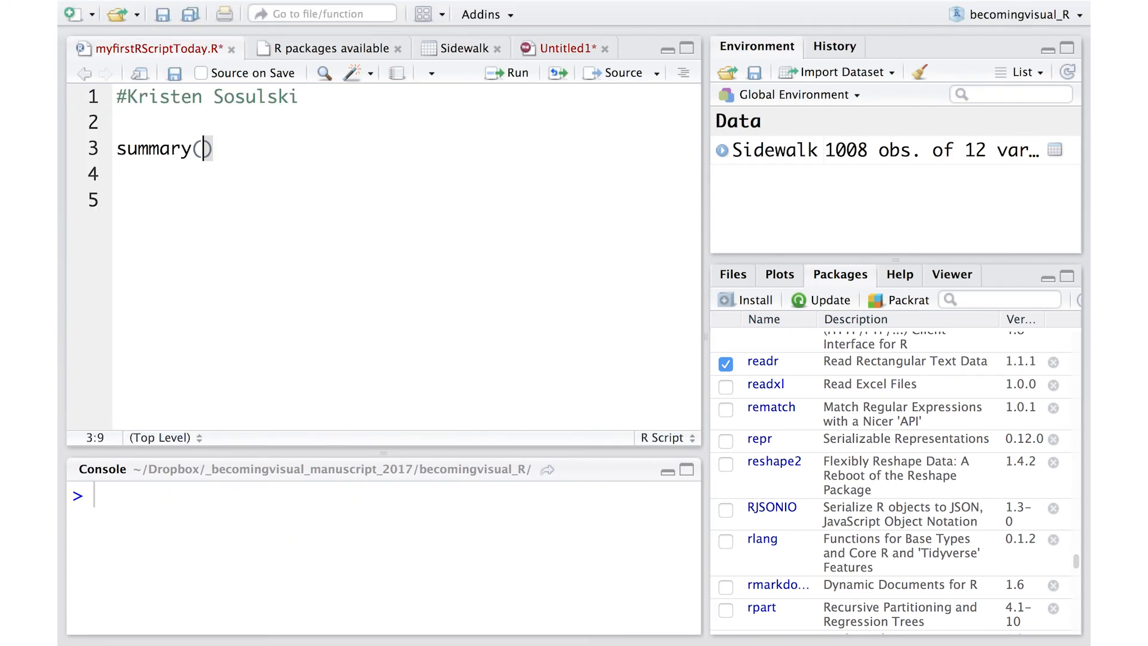
{"action": "type", "text": "Sidewalk"}
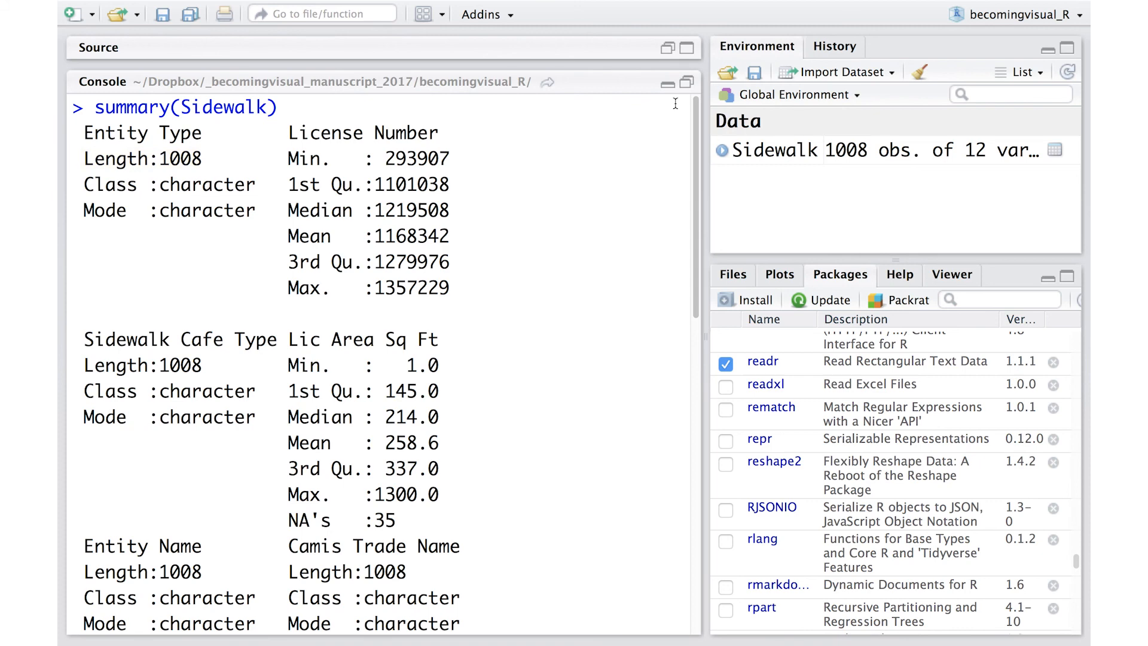
{"action": "double_click", "coordinate": [309, 520]}
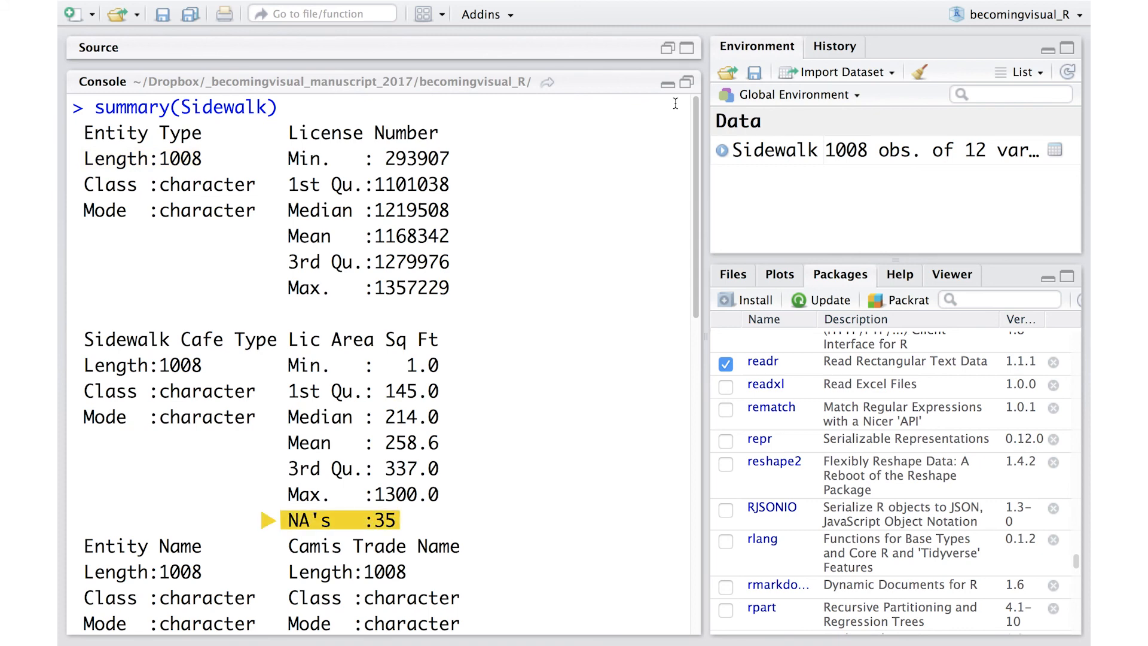